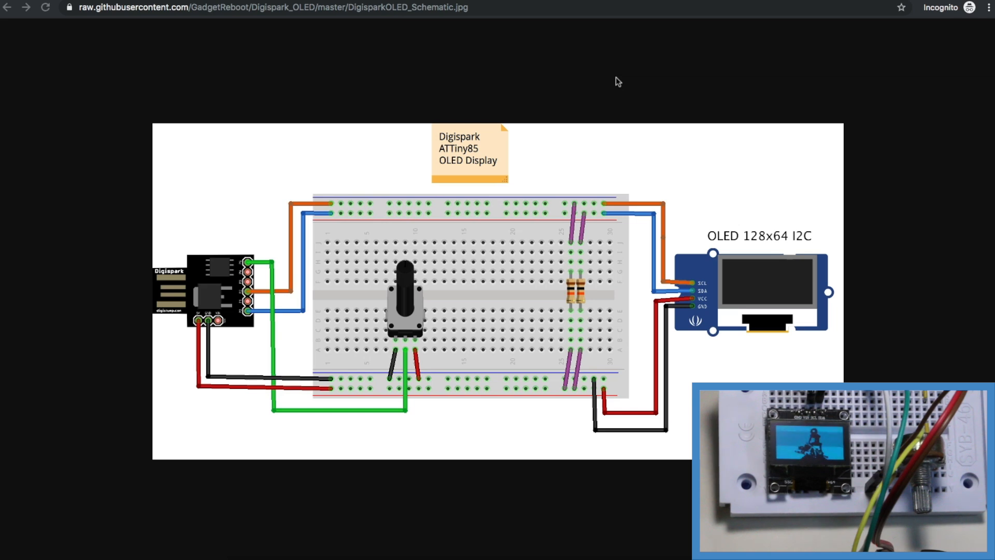
mouse_move(439, 264)
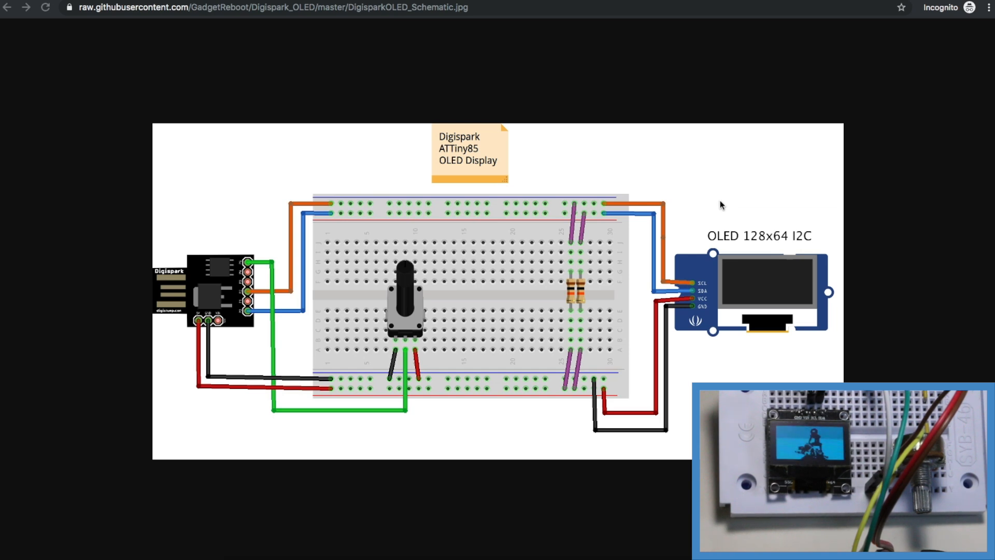
mouse_move(271, 250)
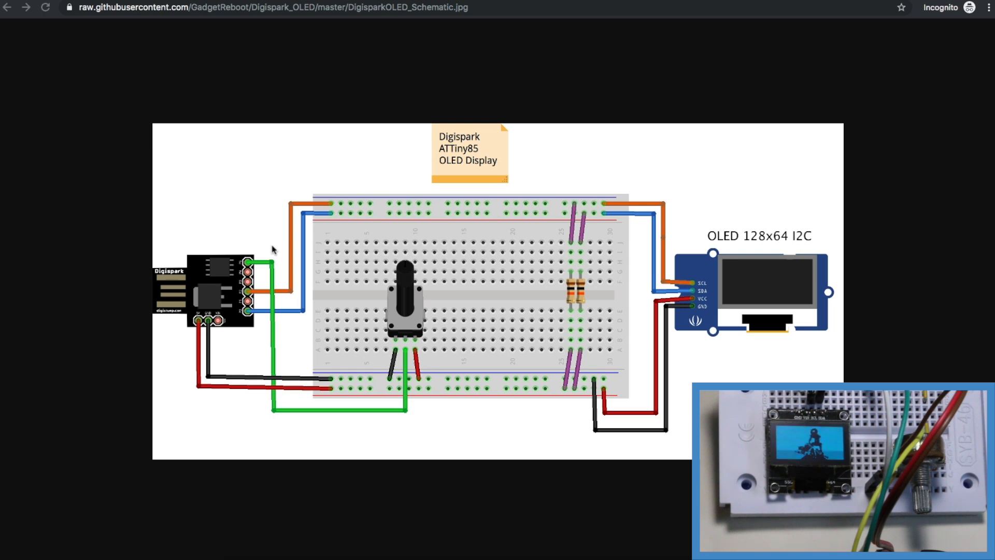
mouse_move(195, 353)
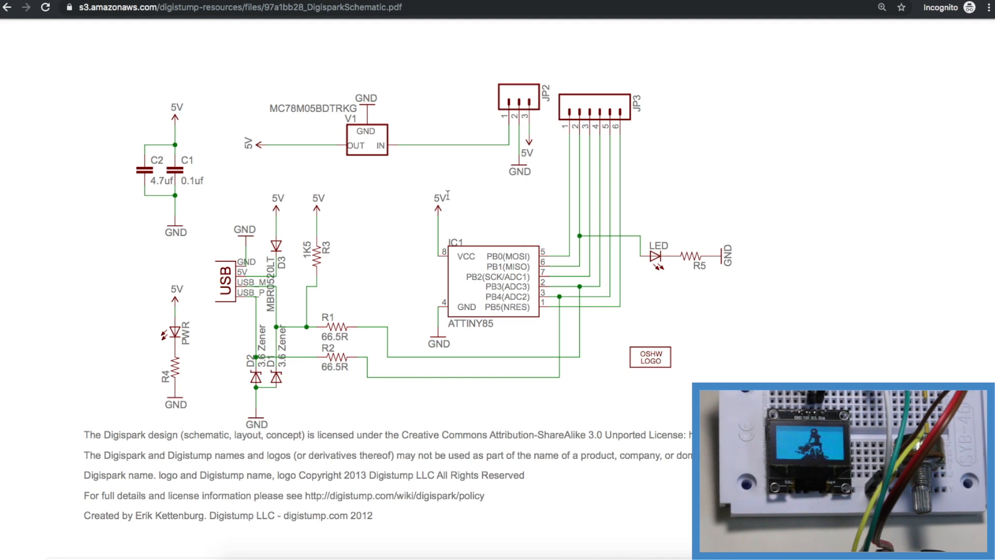
mouse_move(249, 312)
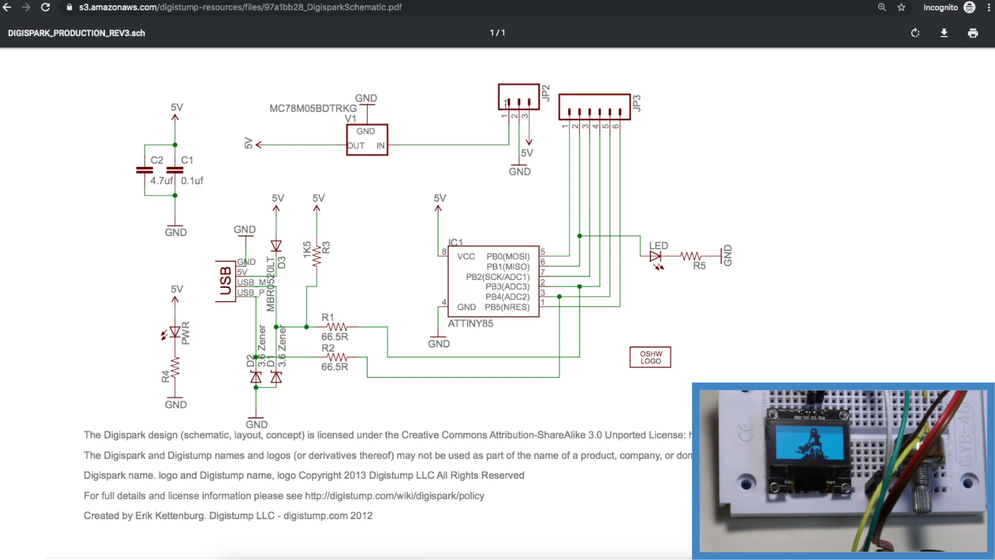
mouse_move(493, 116)
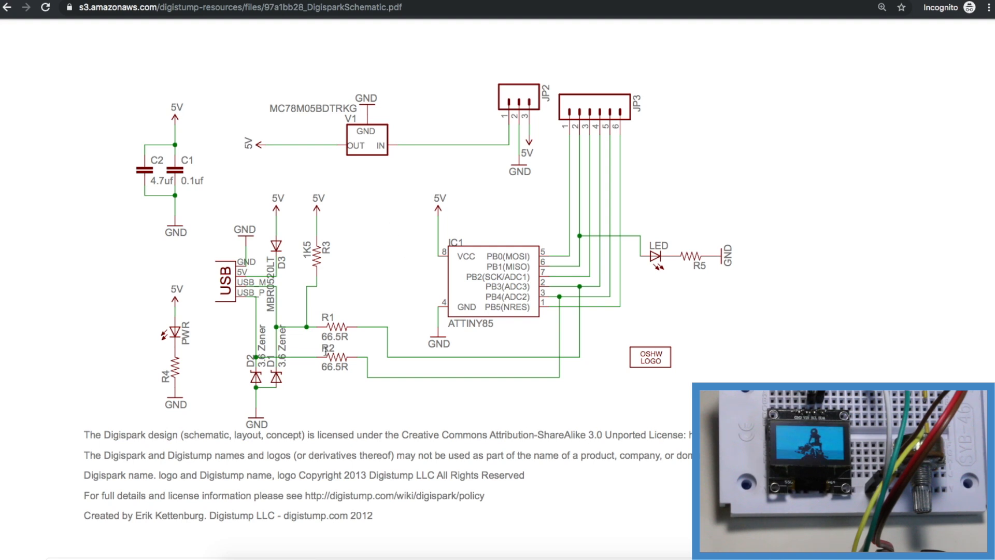
mouse_move(544, 374)
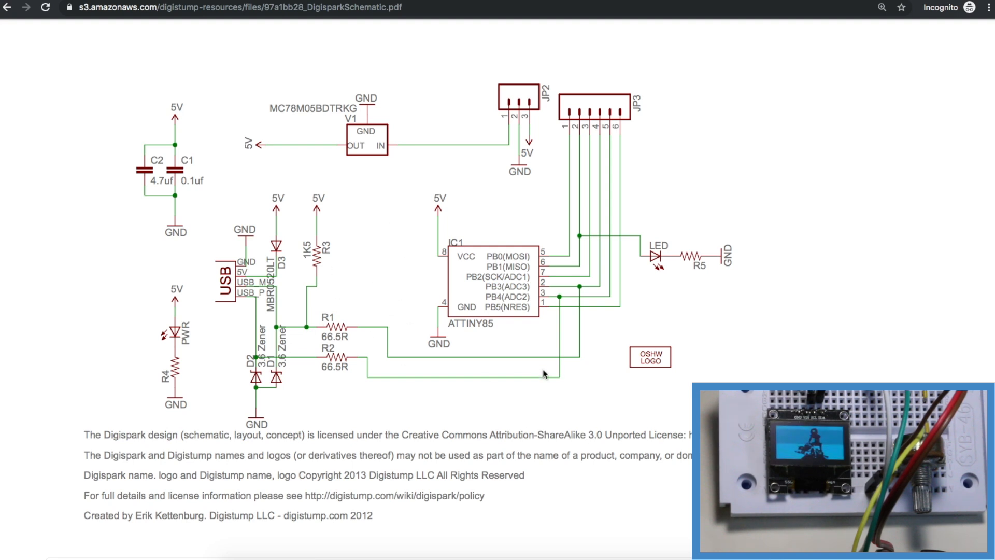
mouse_move(597, 152)
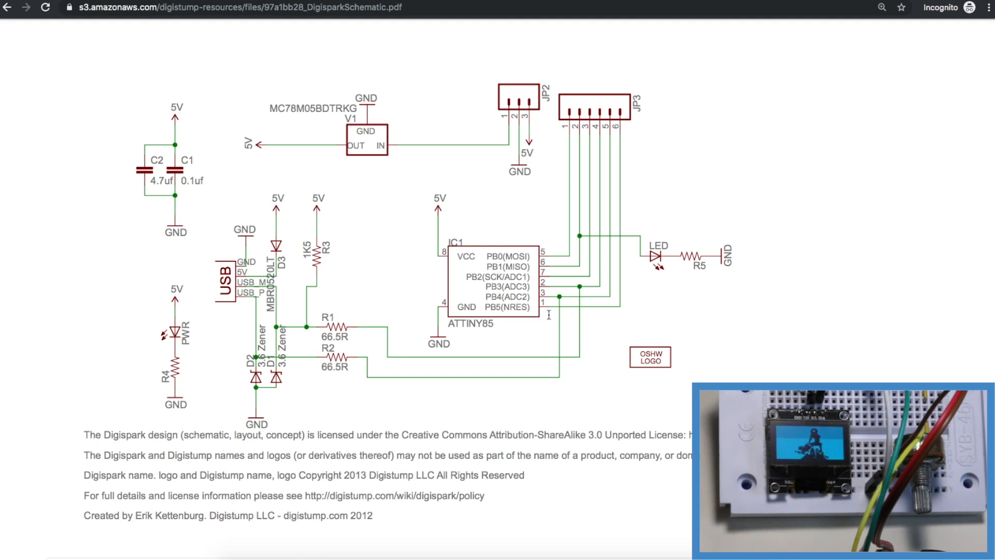
mouse_move(538, 323)
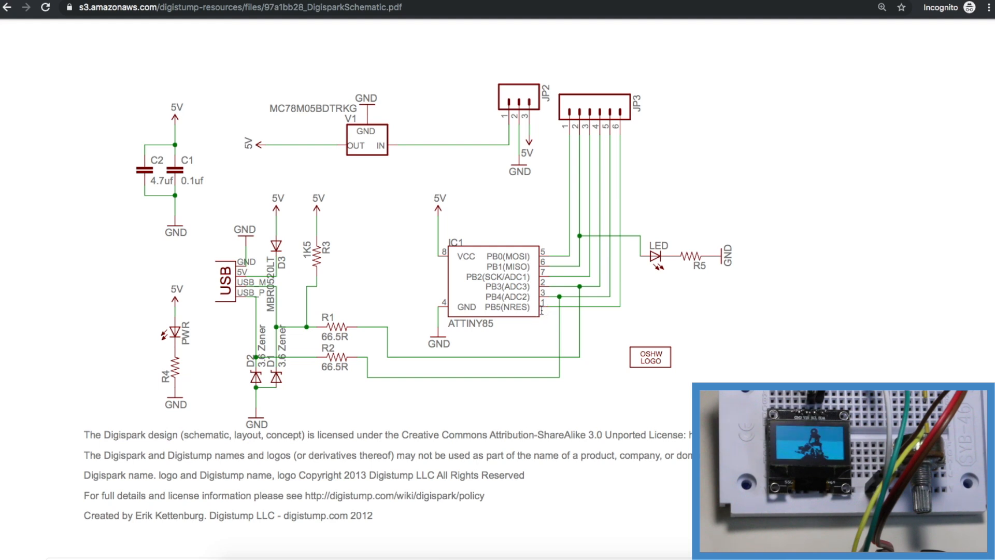
mouse_move(615, 308)
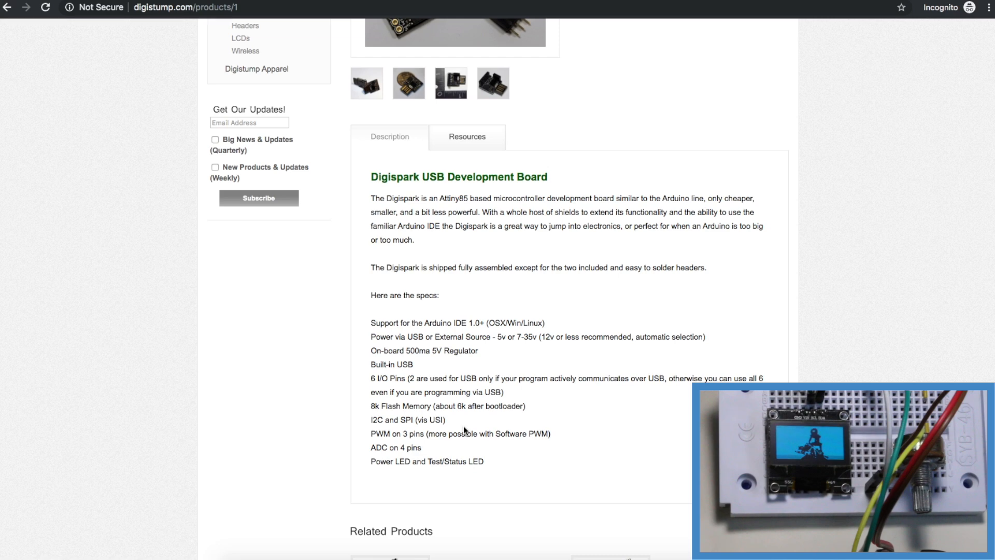
mouse_move(373, 408)
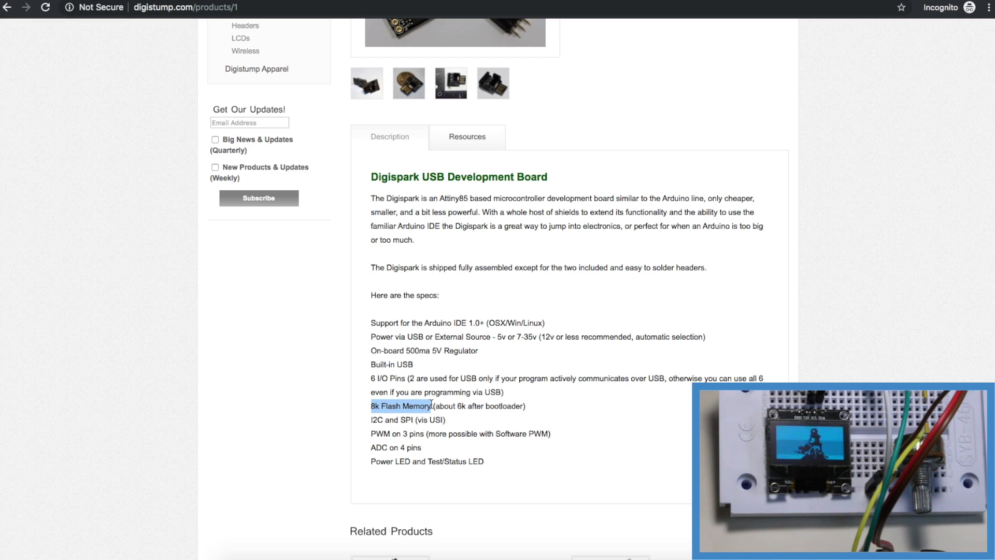
Step: Select the '8k Flash Memory' spec on the Digispark product page
drag(431, 405, 466, 405)
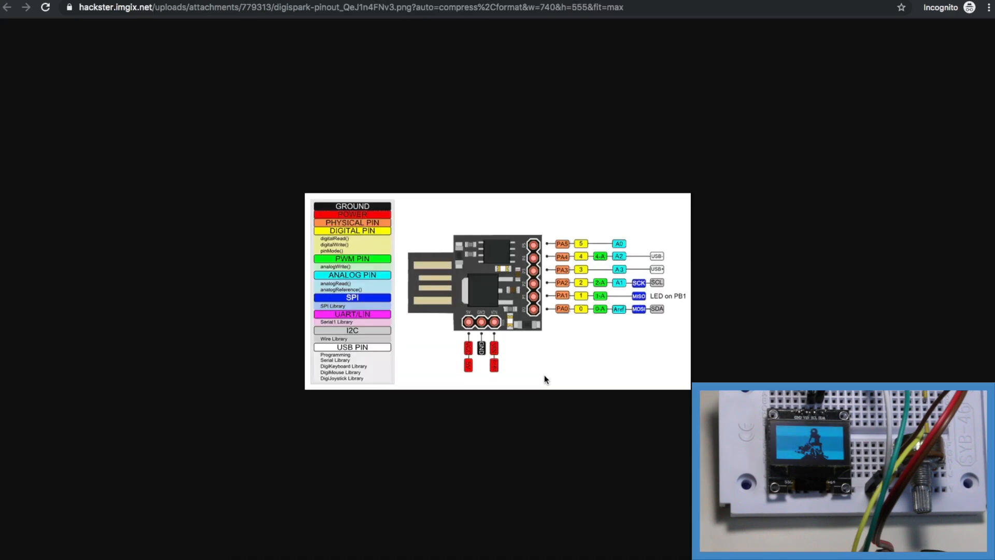
mouse_move(565, 341)
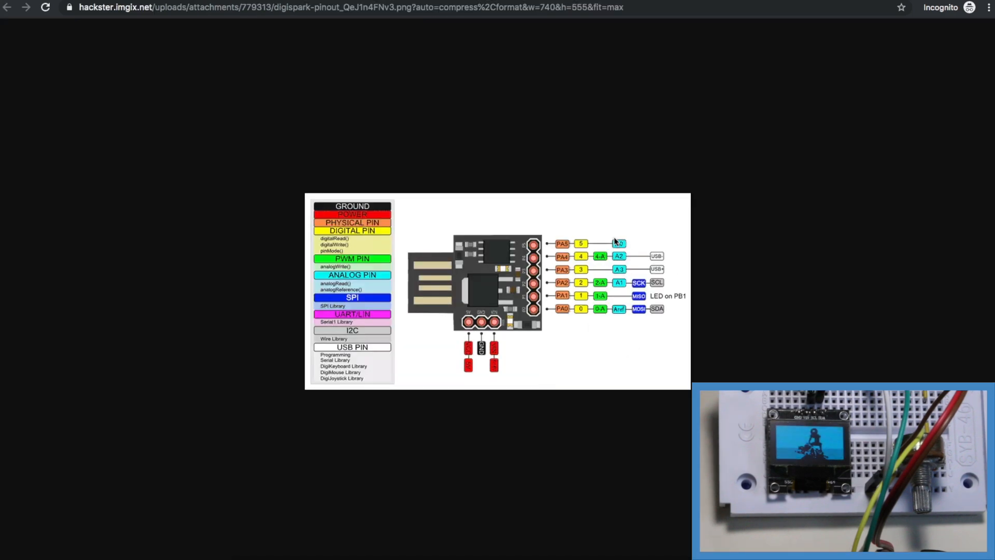
mouse_move(619, 270)
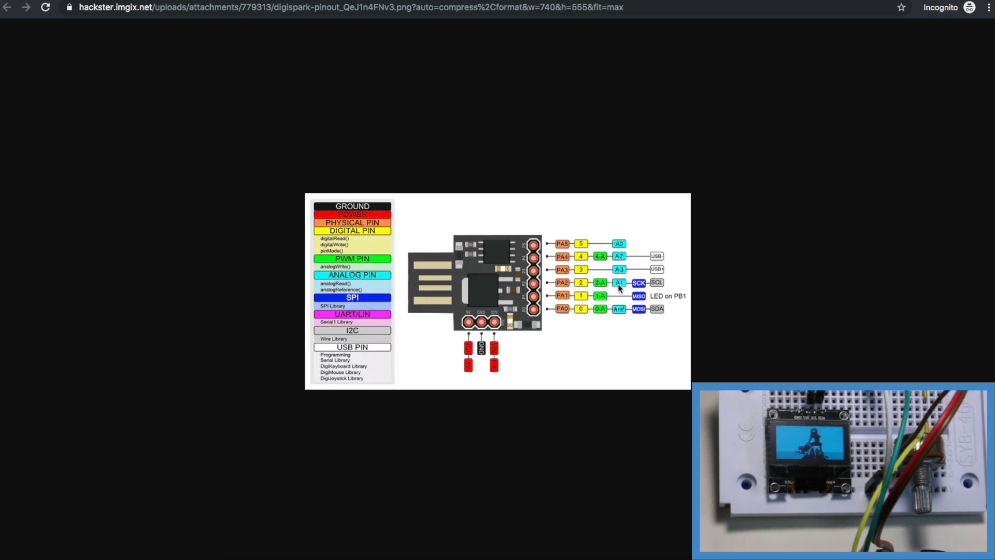
mouse_move(671, 286)
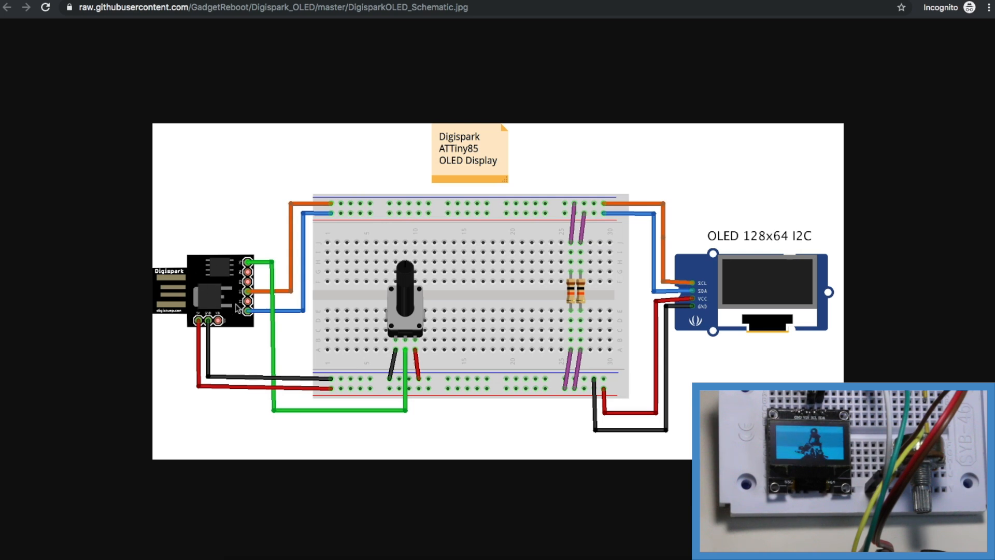
mouse_move(461, 391)
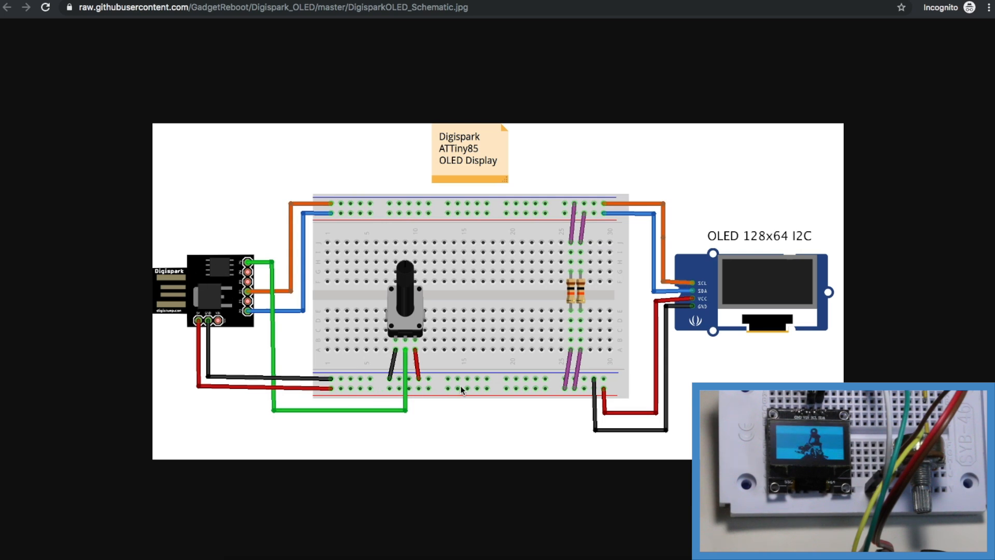
mouse_move(390, 328)
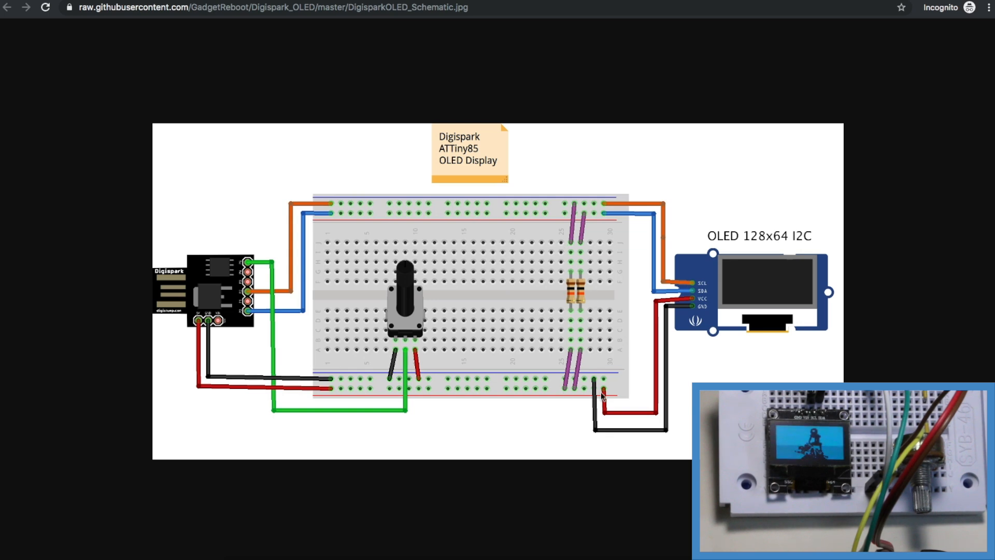
mouse_move(647, 216)
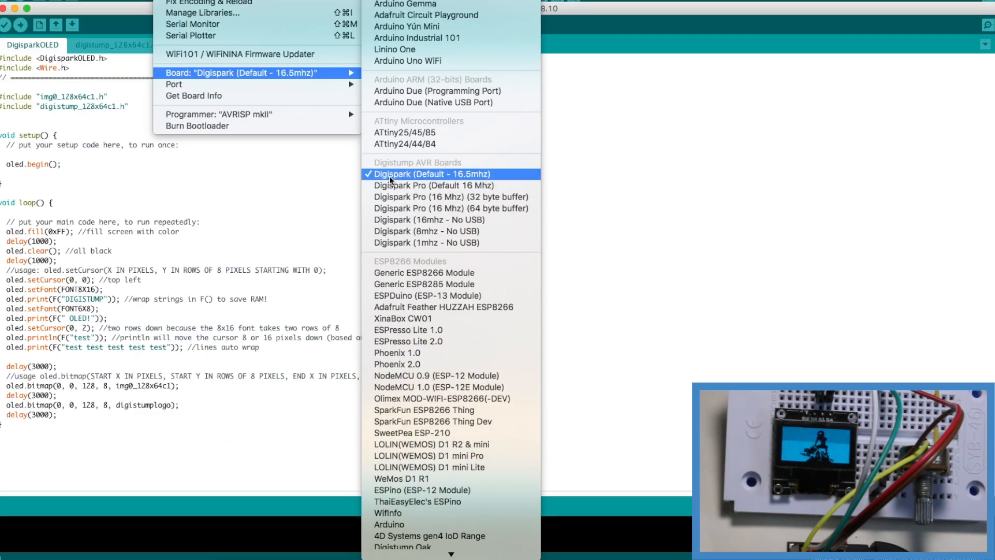
mouse_move(480, 178)
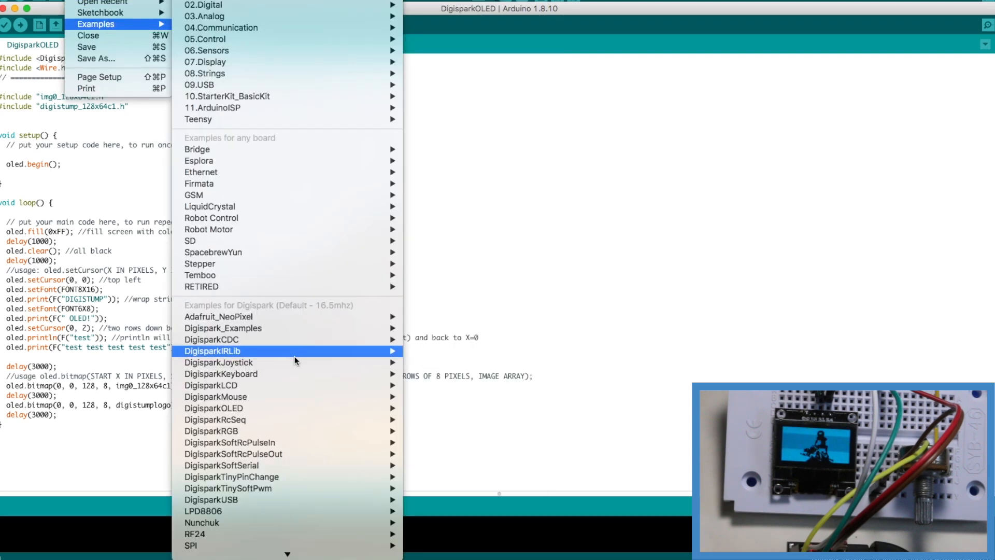
mouse_move(213, 408)
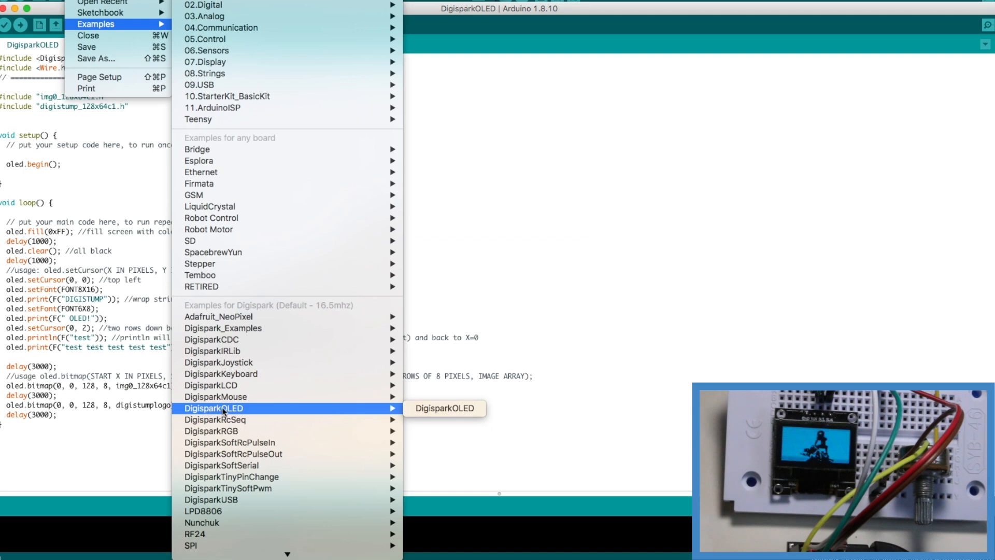
Step: Comment out the DIGISTUMP logo lines in the DigisparkOLED example, verify and upload it
click(444, 407)
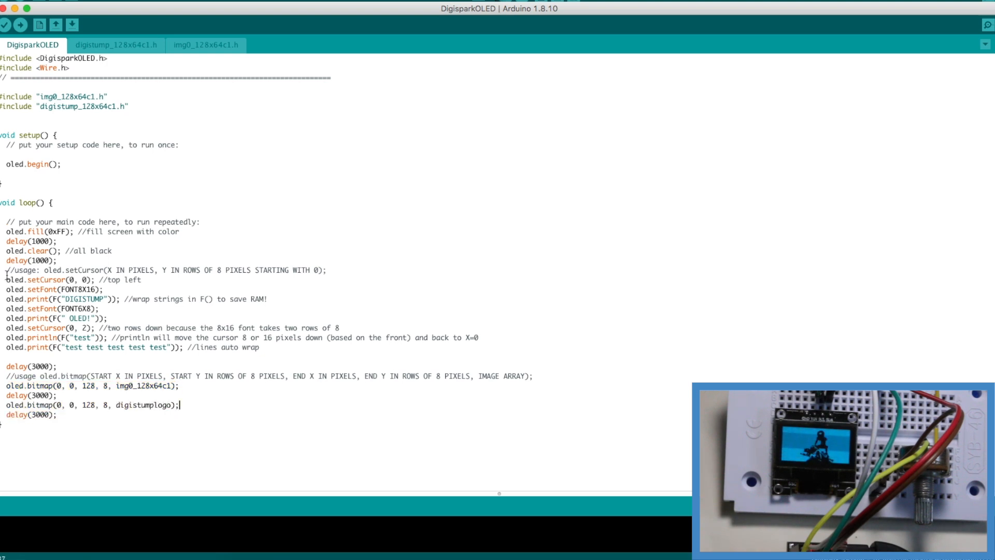
drag(2, 271, 109, 299)
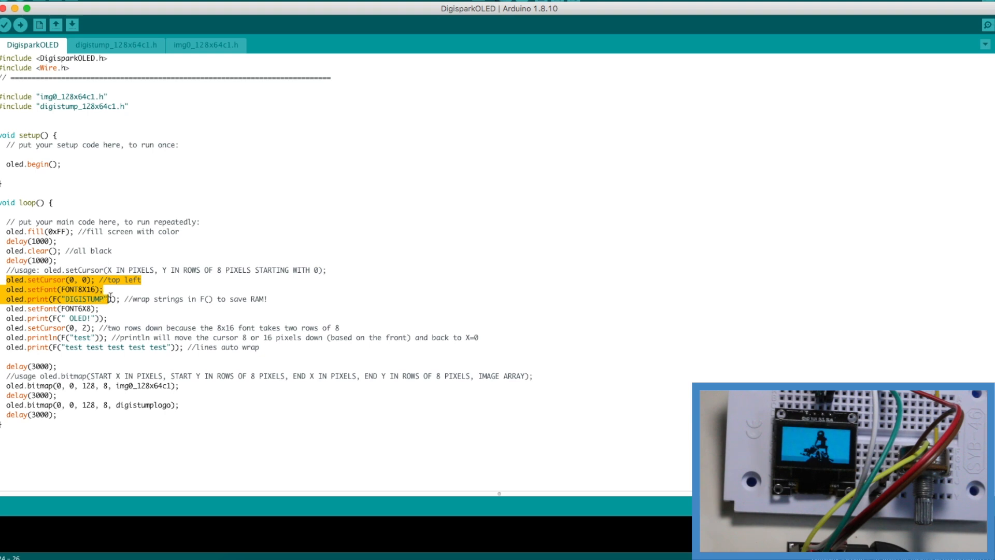
click(6, 25)
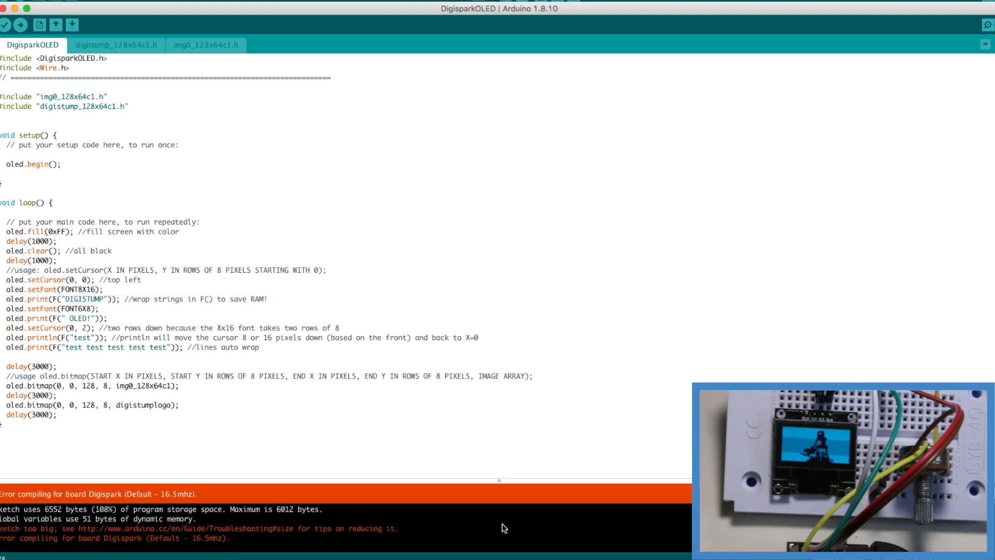
mouse_move(104, 514)
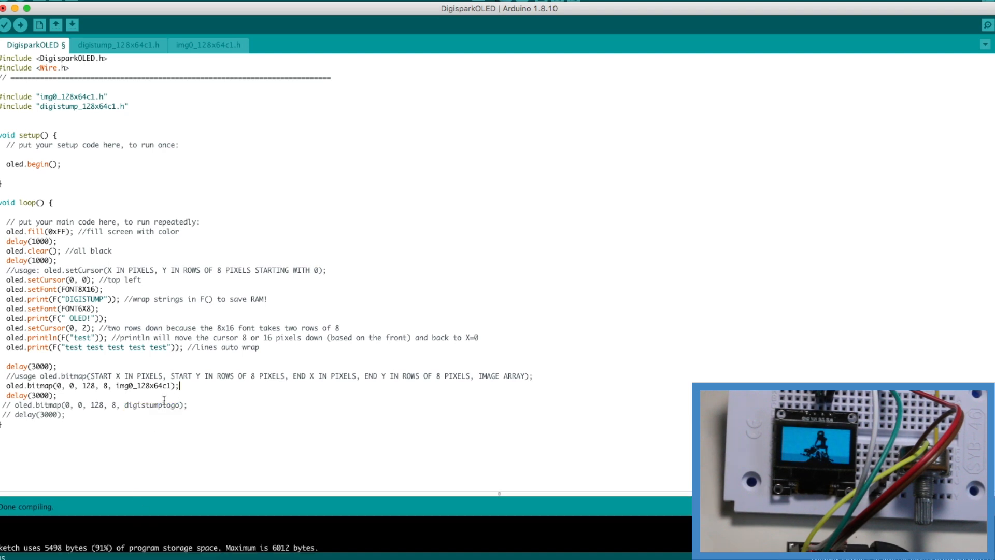
mouse_move(94, 553)
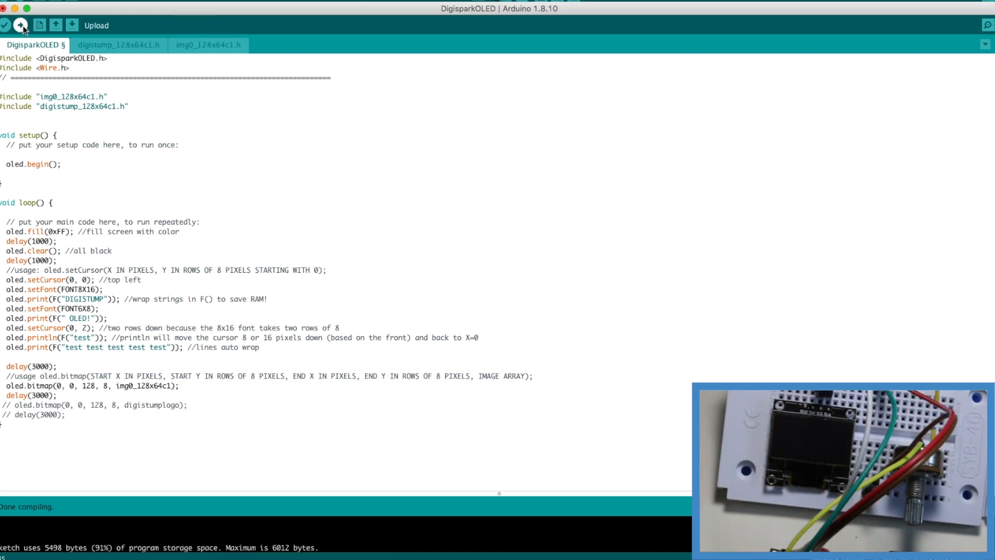
click(21, 25)
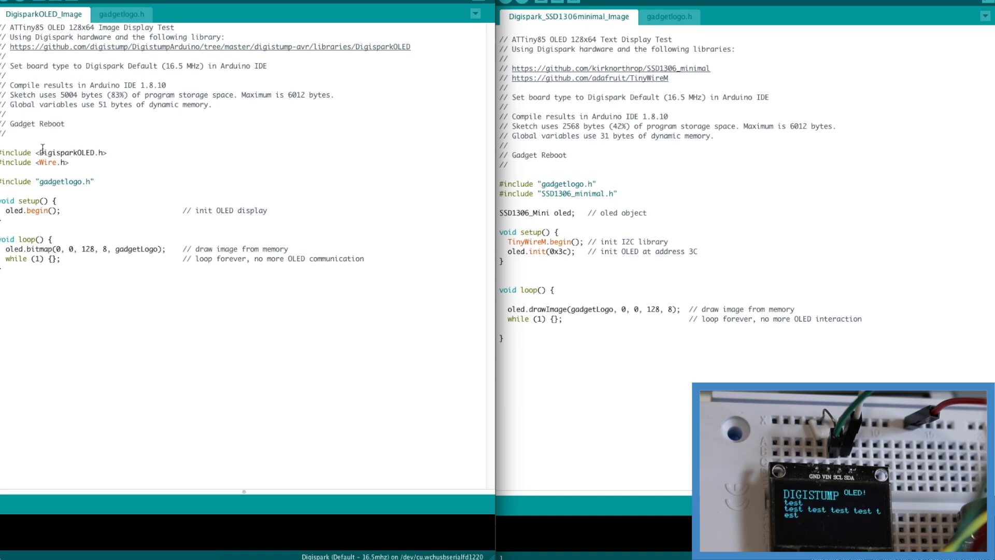
Step: Select the DigisparkOLED library name in the #include line
double_click(70, 155)
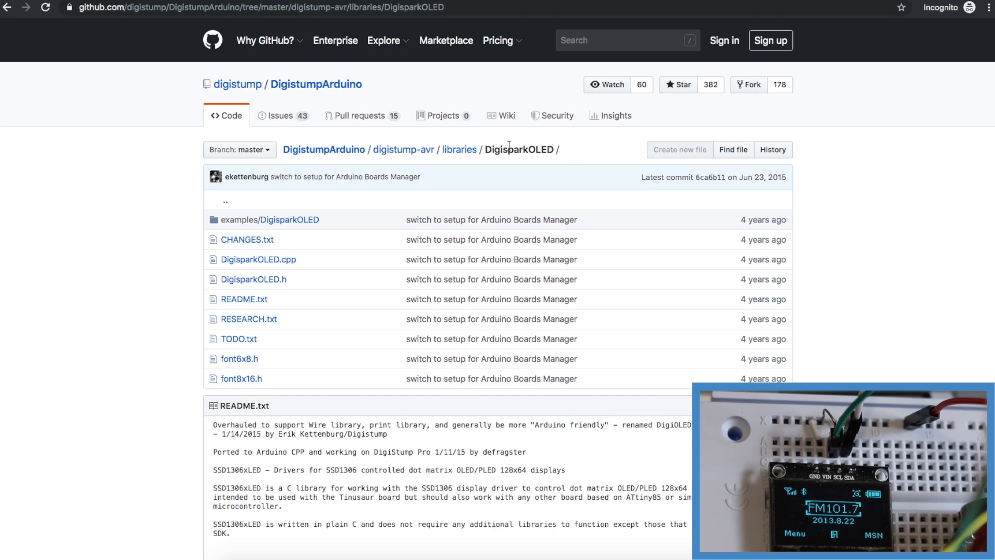
Step: Navigate the DigisparkOLED examples folder on GitHub to the img0_128x64c1.h bitmap header
double_click(518, 149)
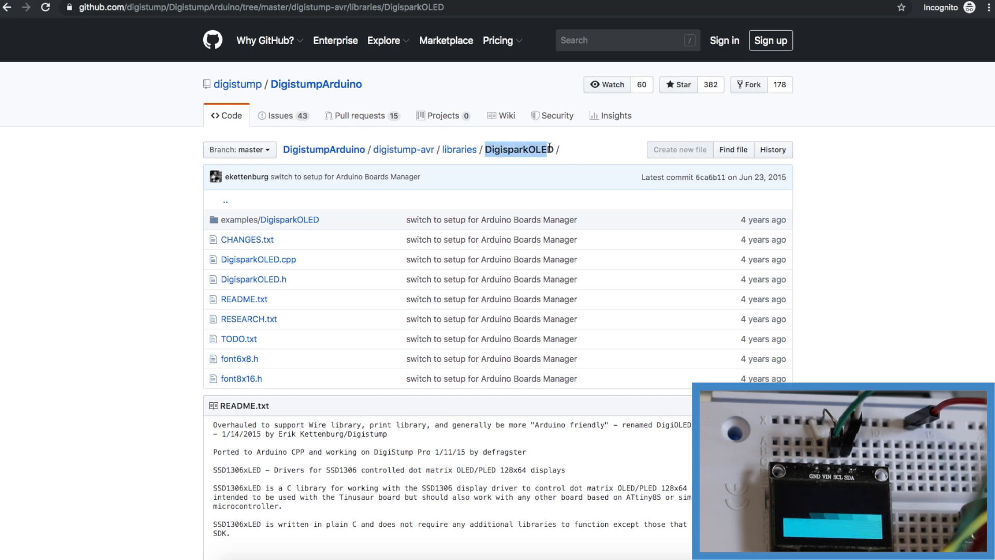
click(253, 279)
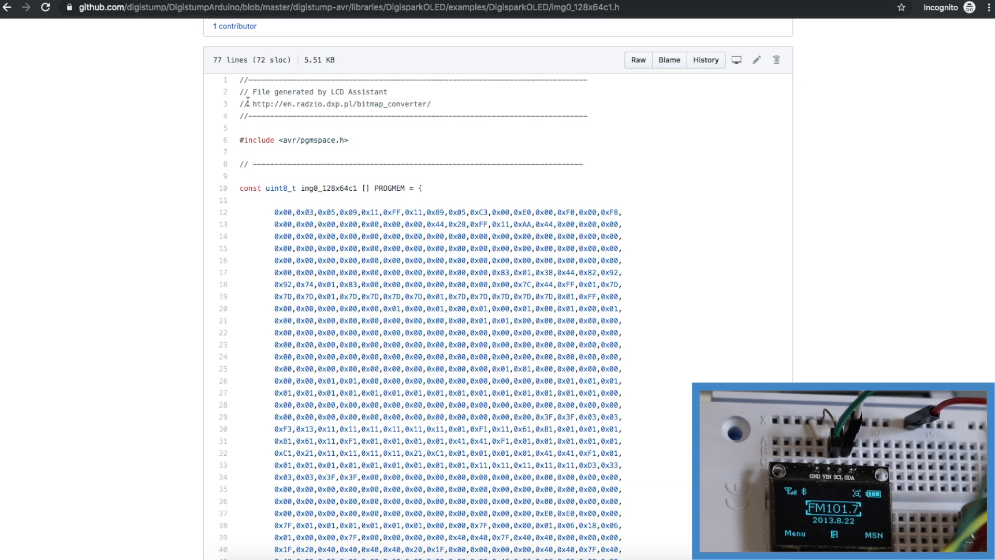
double_click(338, 104)
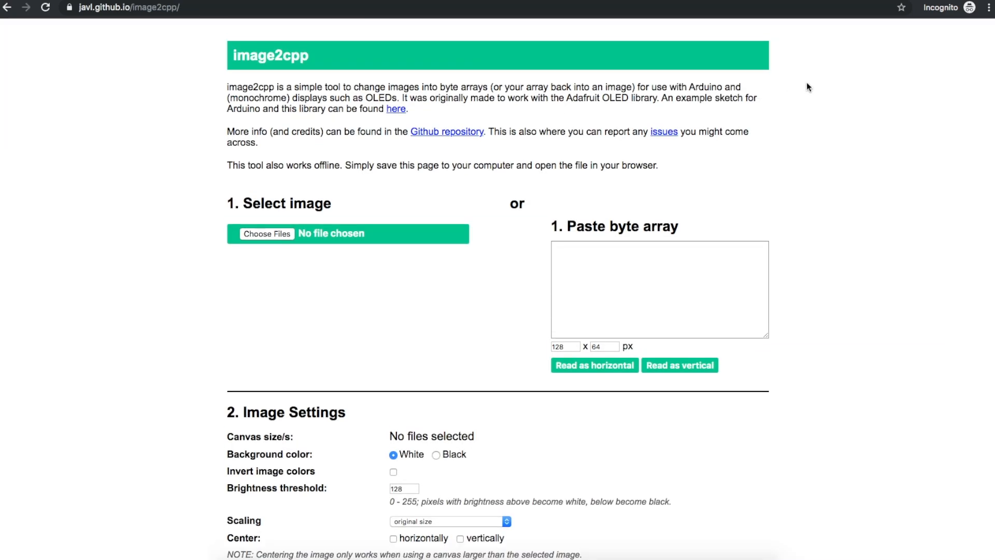
Step: Set a 128x64 canvas with scaling 'scale to fit, keeping proportions' for GadgetLogo.JPG
scroll(down, 3)
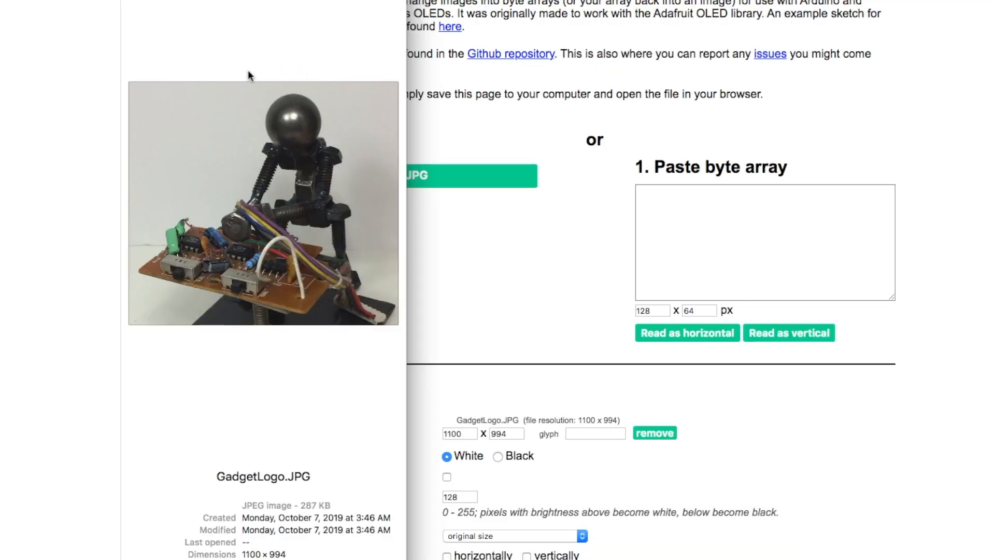
mouse_move(134, 251)
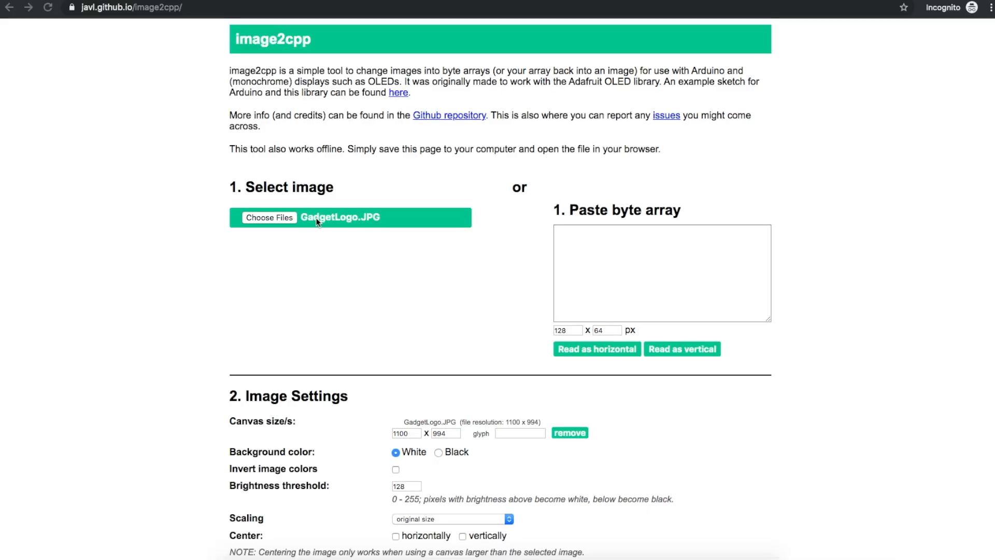
scroll(down, 3)
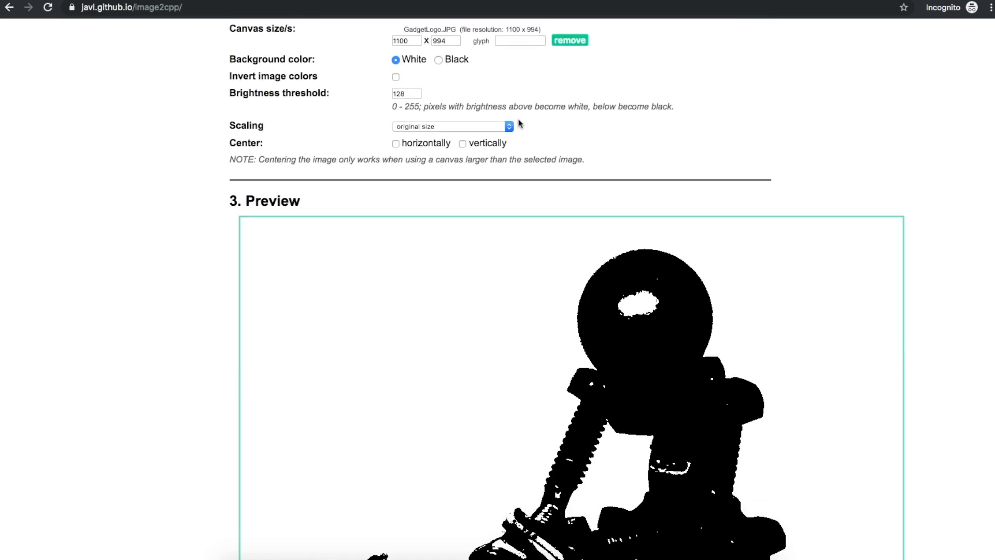
scroll(down, 3)
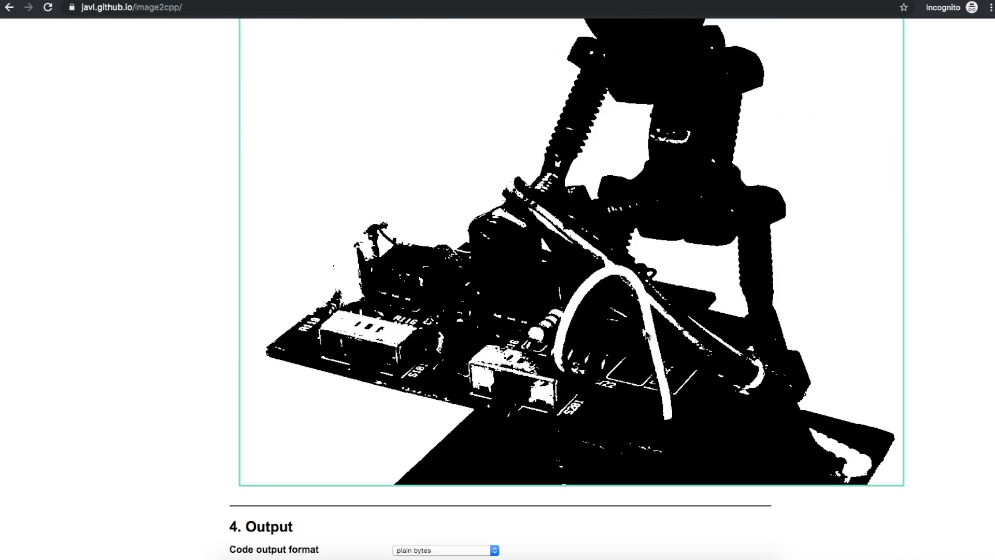
mouse_move(665, 320)
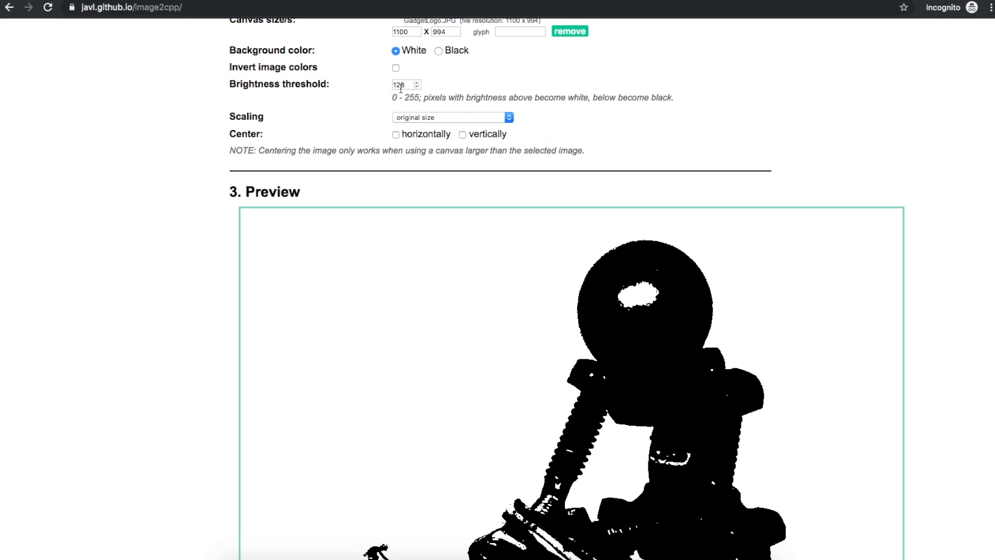
scroll(down, 3)
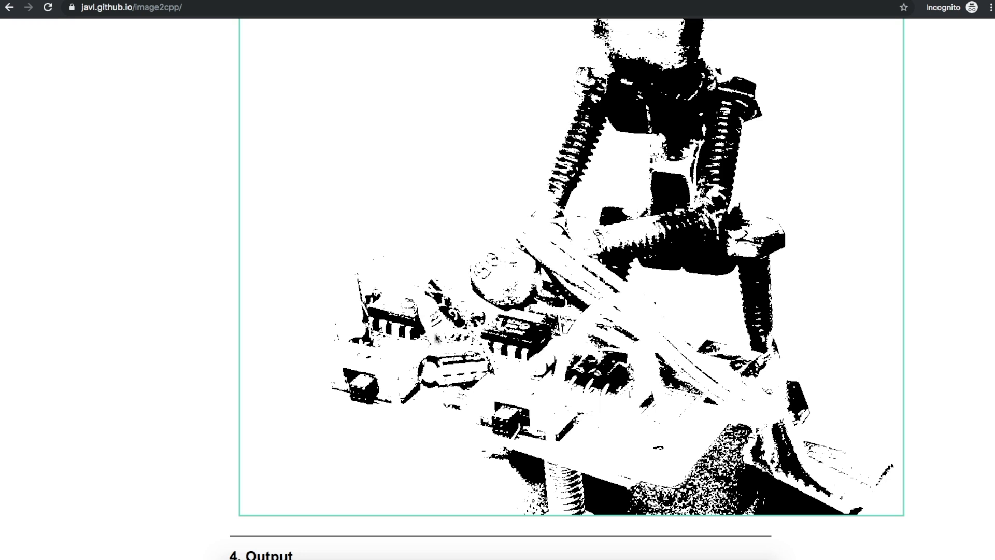
mouse_move(786, 395)
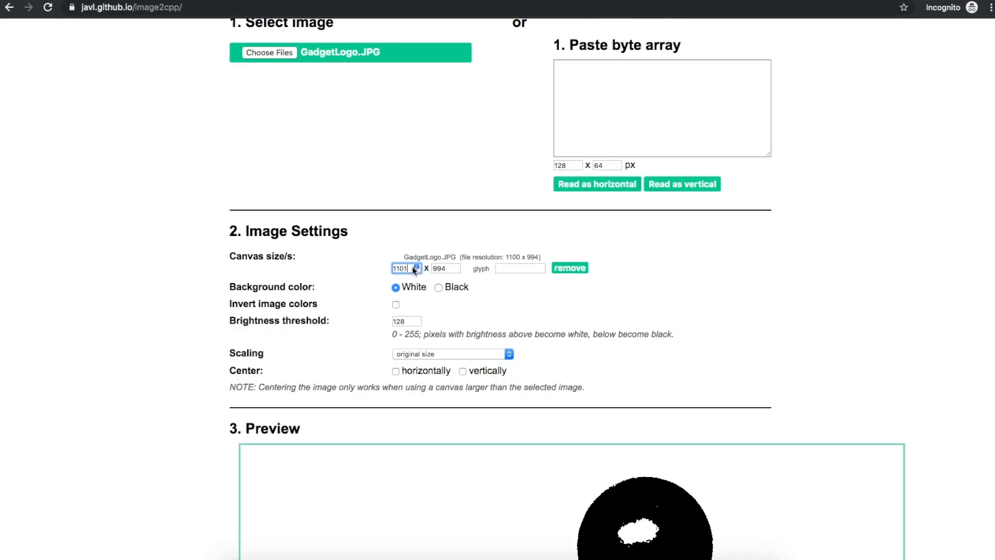
click(417, 265)
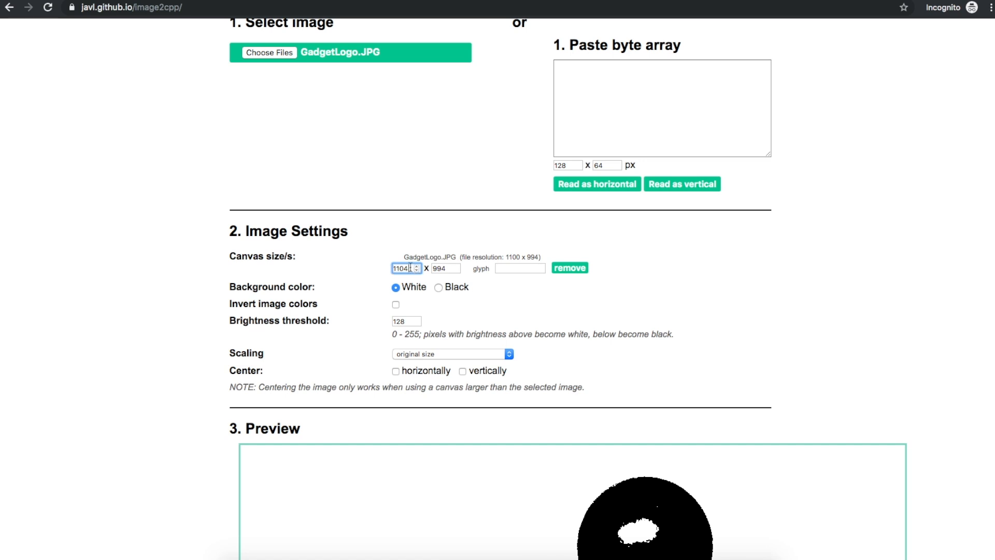
text(128)
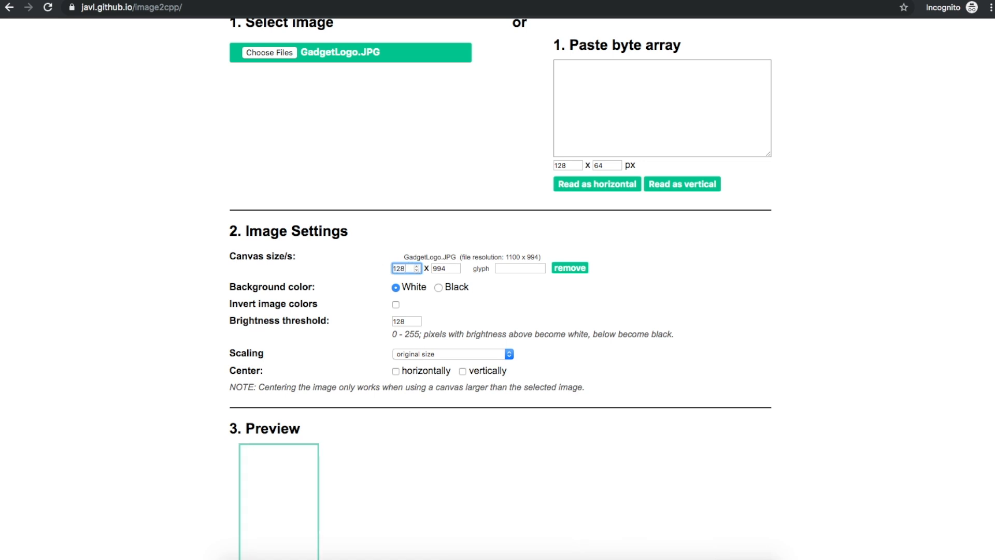
click(444, 268)
text(64)
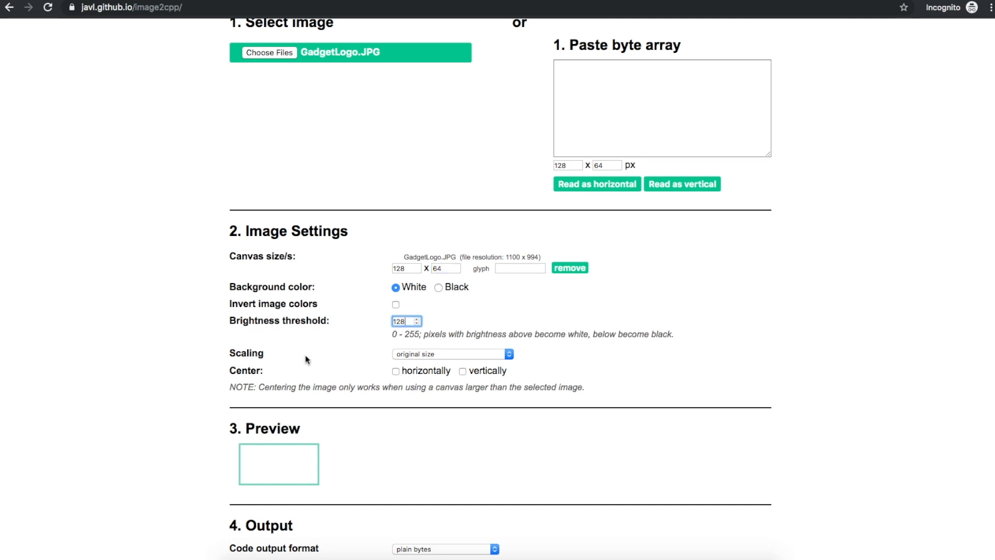
mouse_move(413, 356)
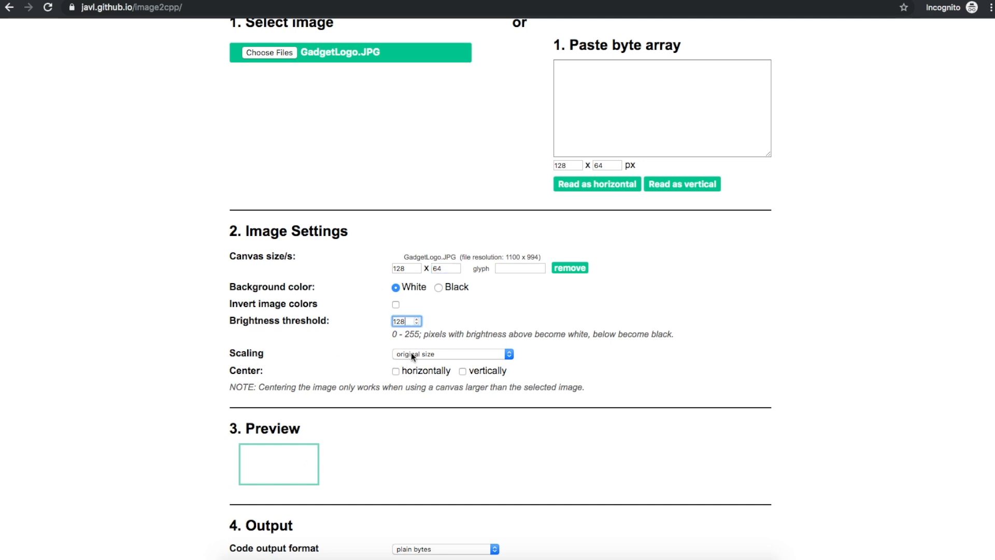
click(451, 353)
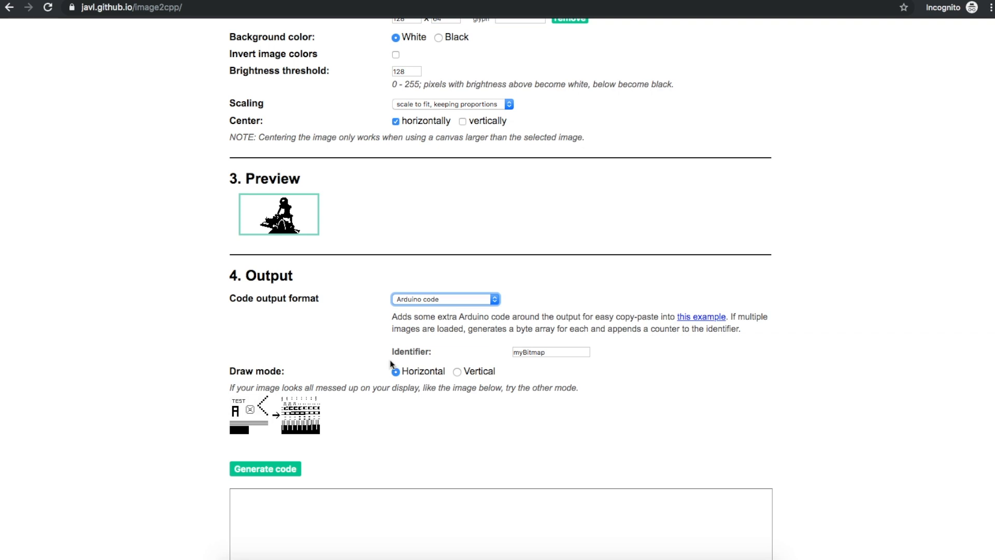
Step: Generate the Arduino byte array with identifier GadgetLogo in Horizontal draw mode
text(GadgetLogo)
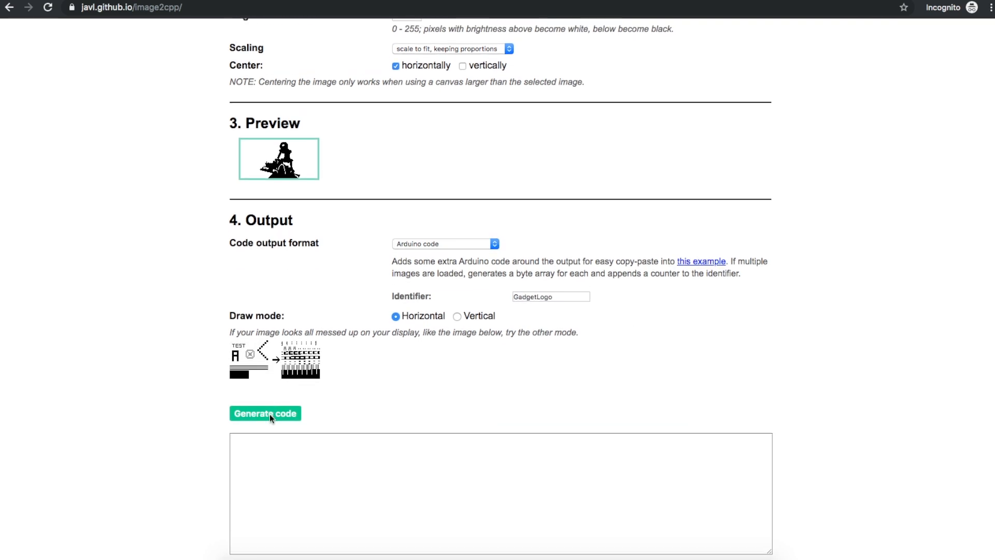
click(265, 413)
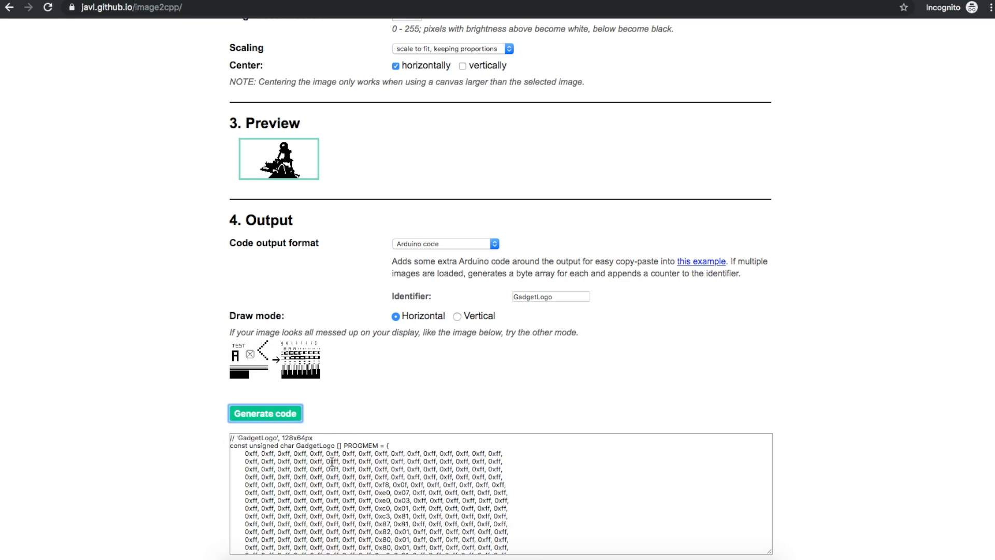
scroll(down, 3)
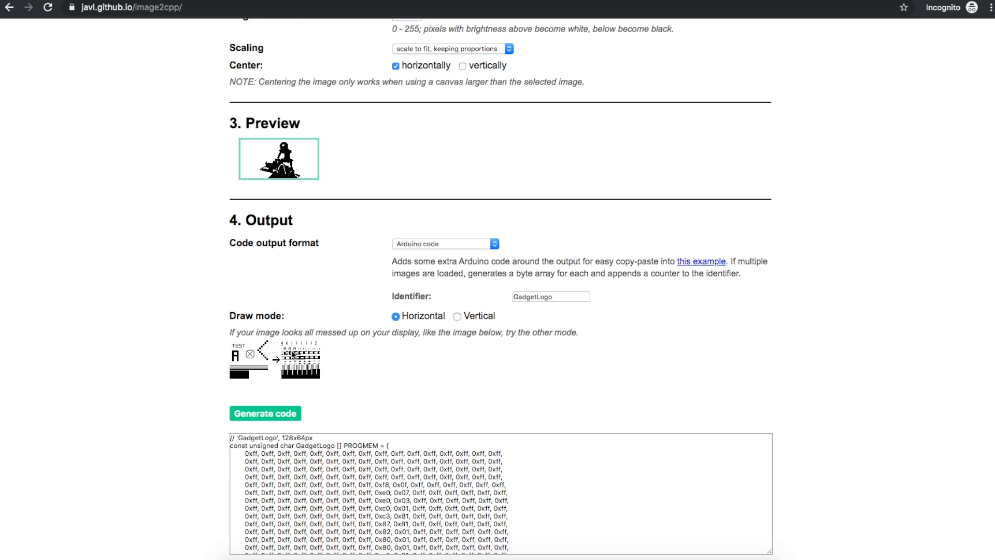
drag(233, 331, 432, 331)
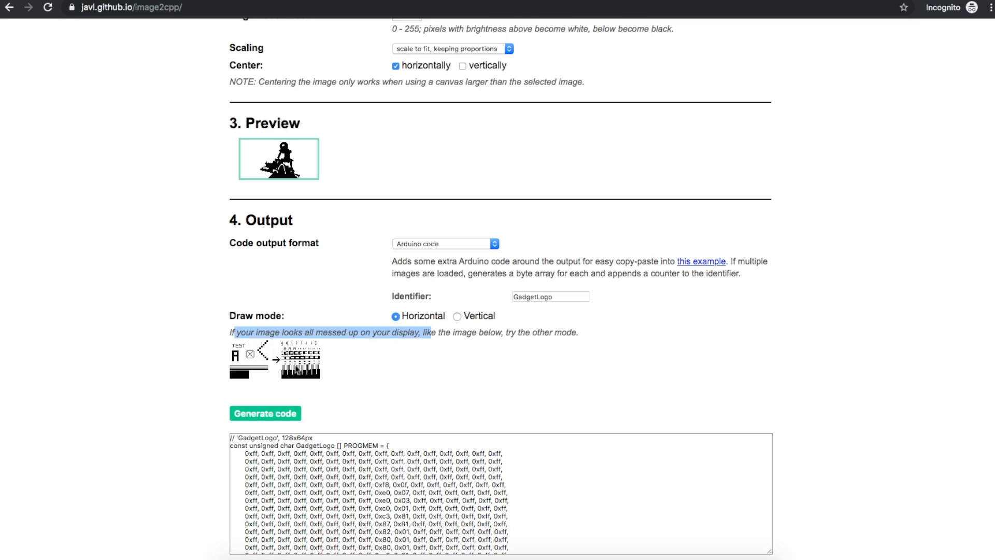
mouse_move(472, 342)
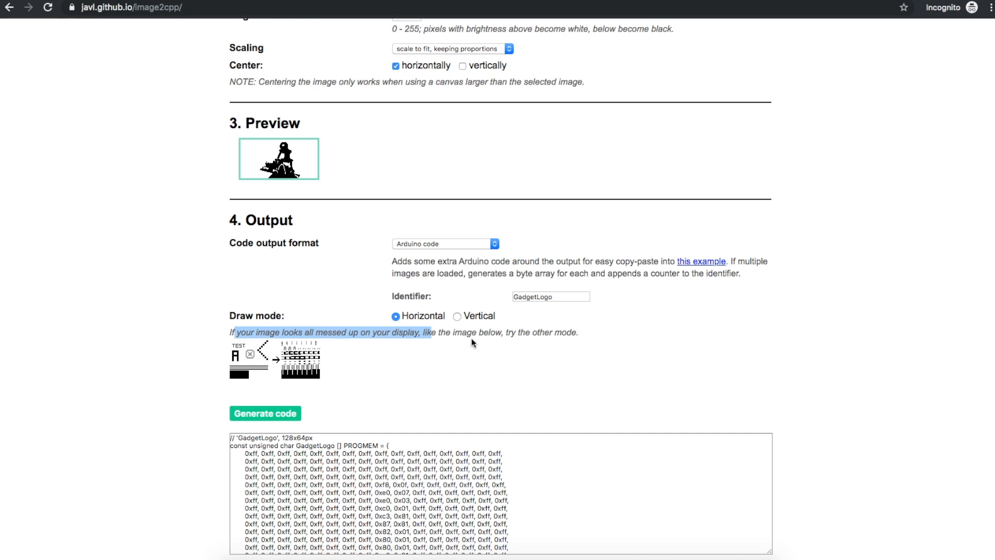
click(458, 317)
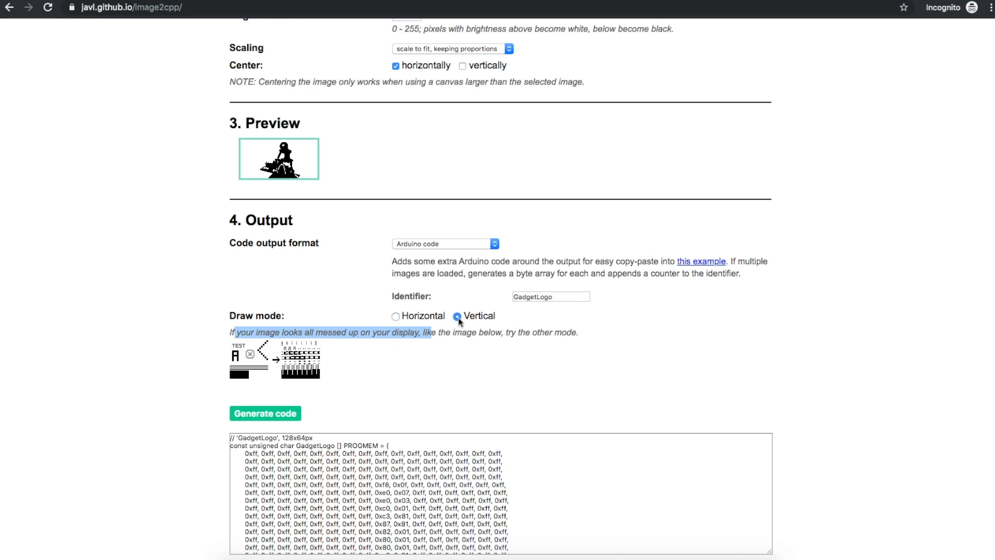
click(396, 316)
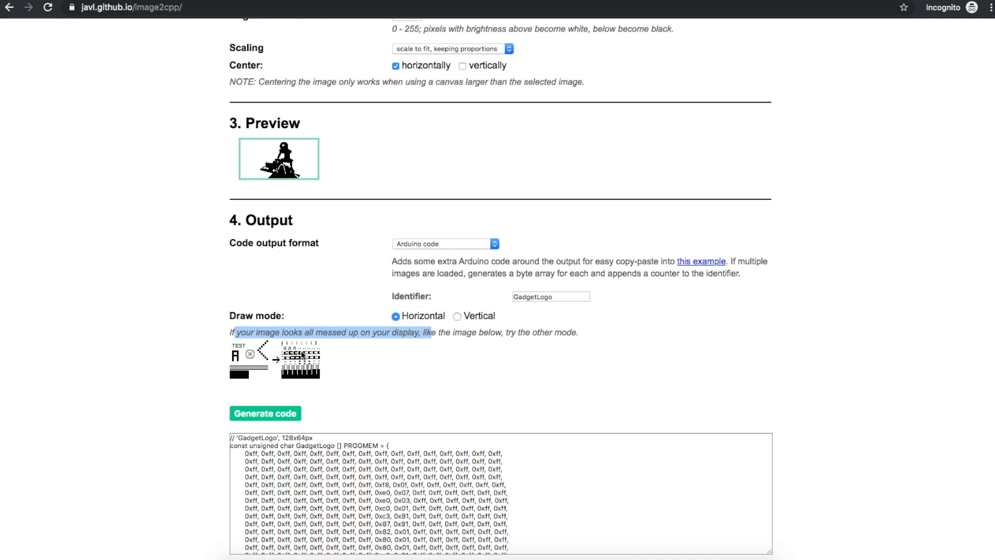
mouse_move(460, 322)
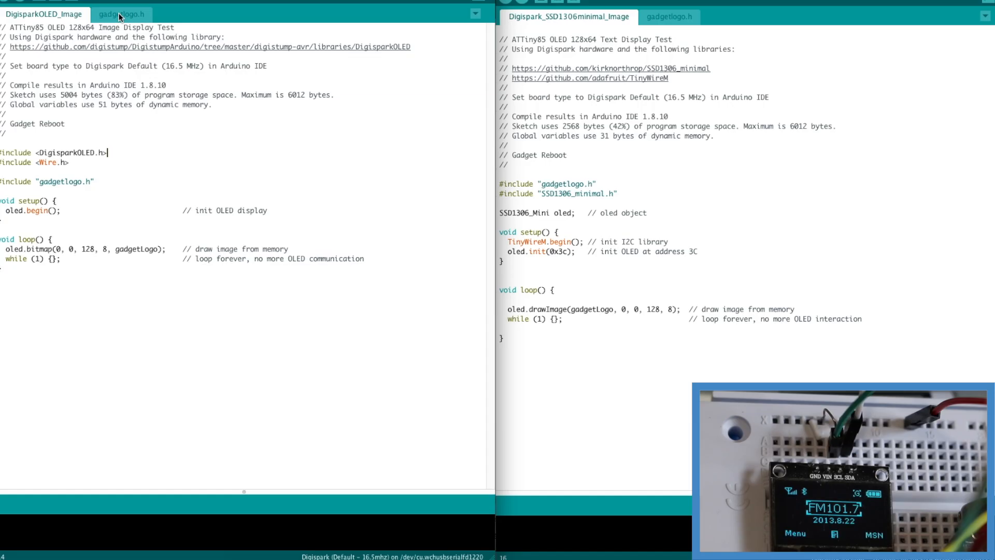
mouse_move(22, 9)
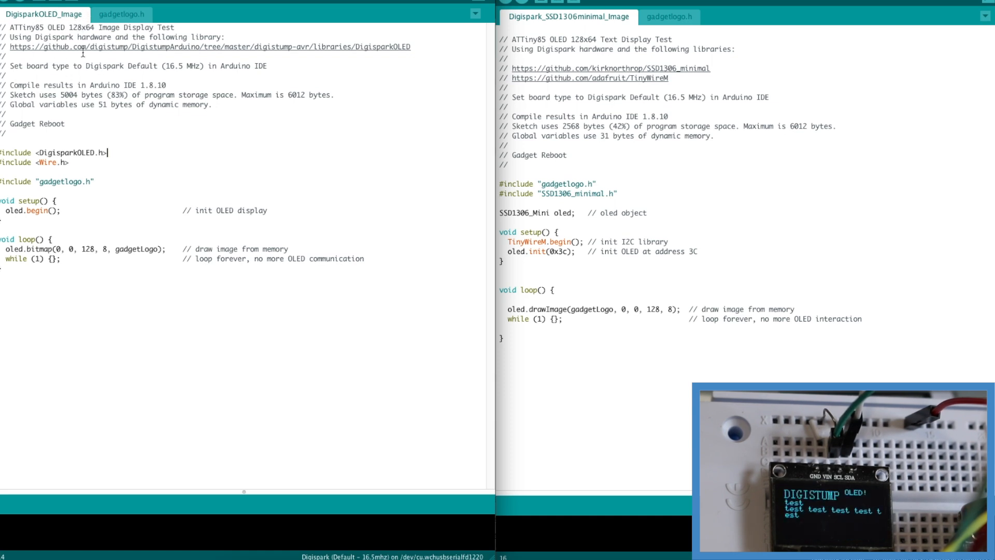
Step: View the gadgetlogo.h bitmap array included by the SSD1306_minimal image sketch
double_click(75, 180)
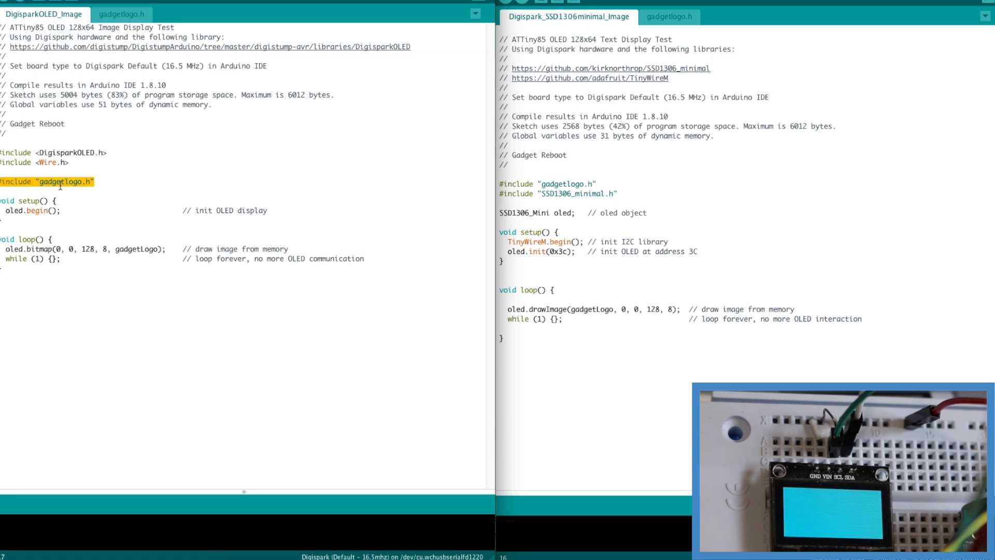
click(120, 14)
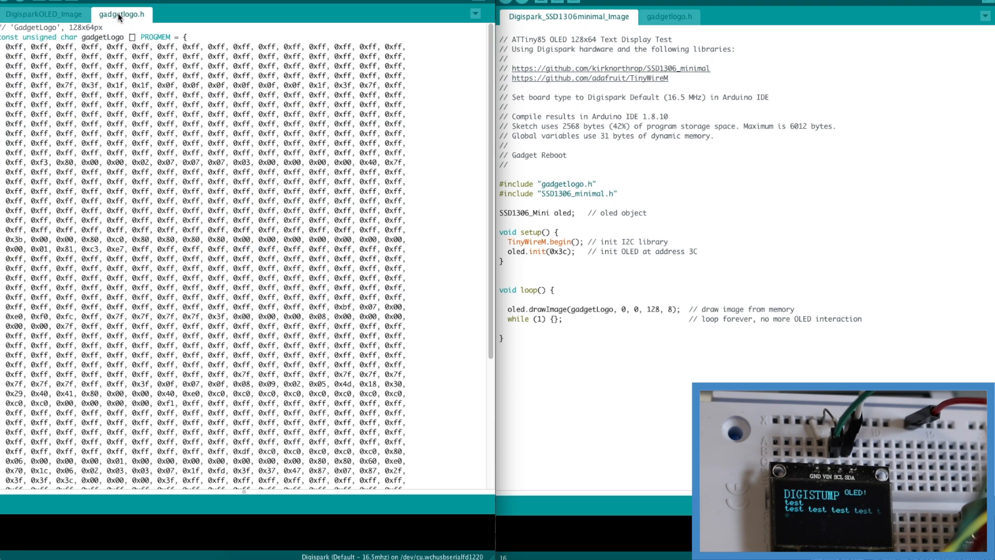
click(44, 14)
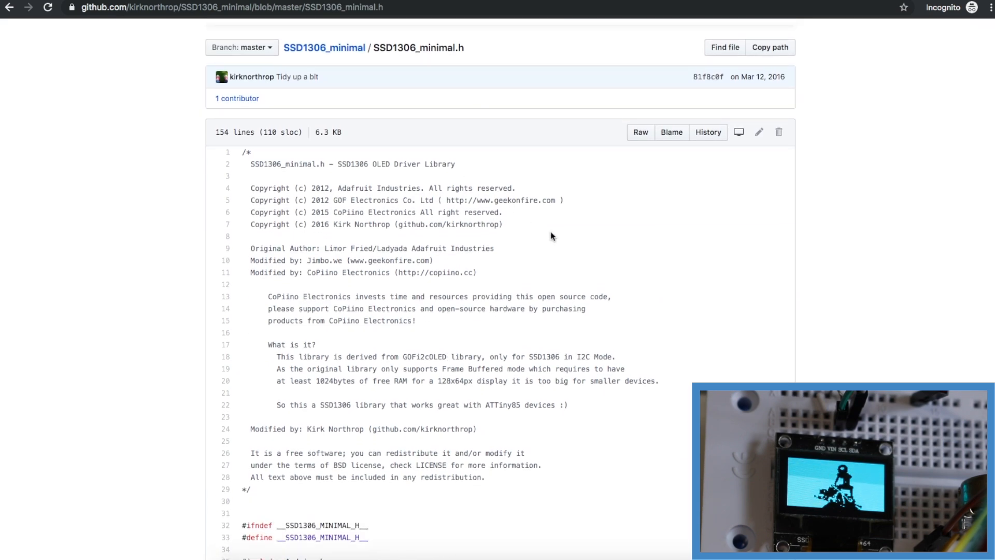
Step: Follow TinyWireM.h from SSD1306_minimal.h to the adafruit TinyWireM repository
scroll(down, 3)
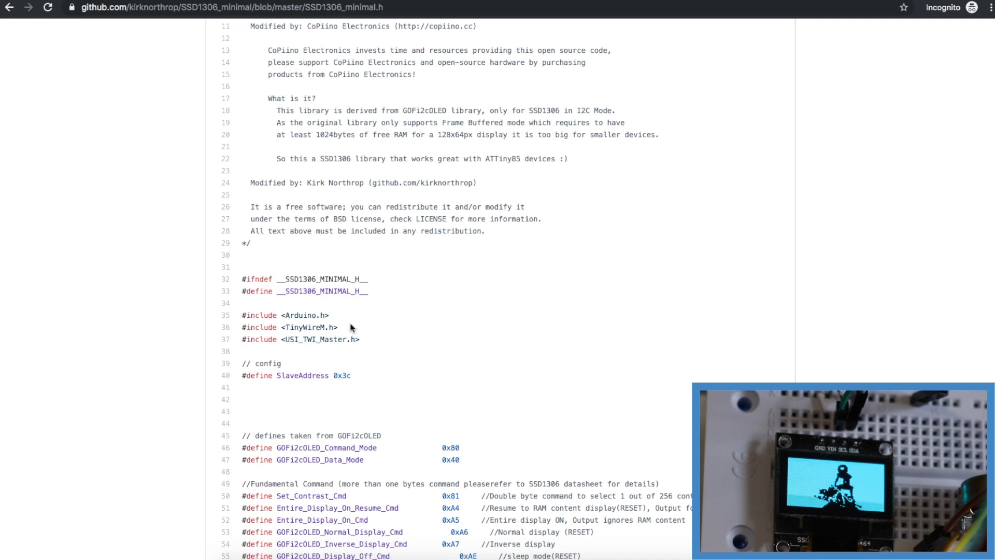
double_click(307, 328)
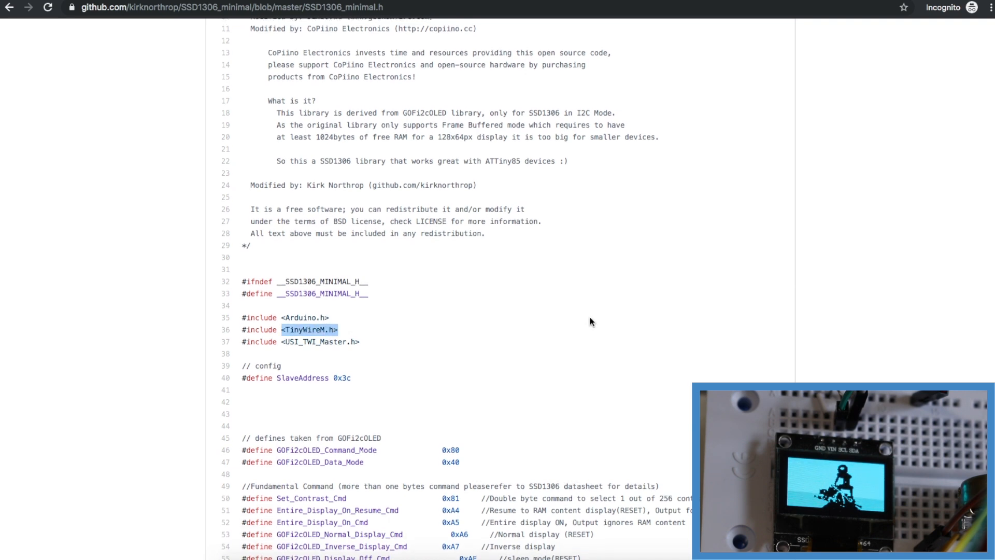
click(9, 6)
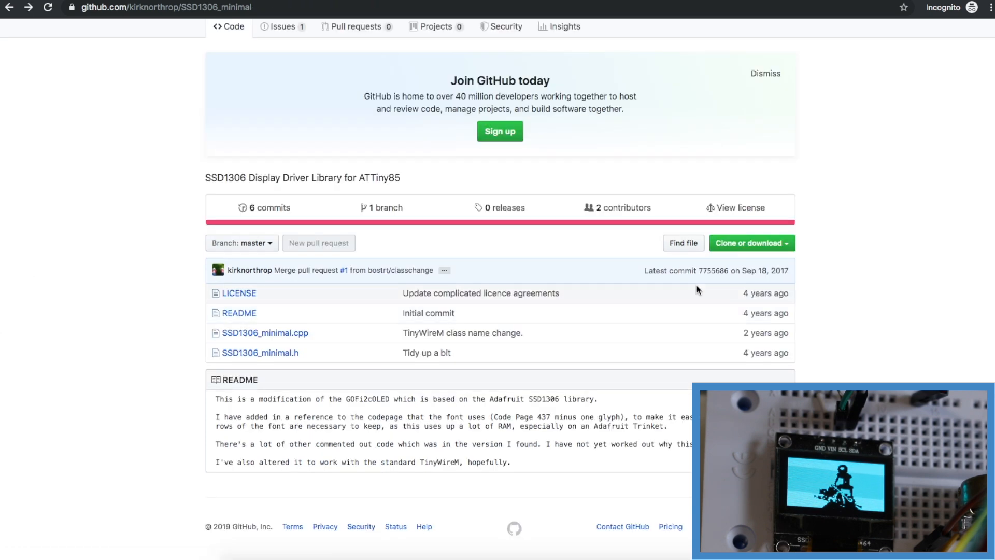
mouse_move(786, 248)
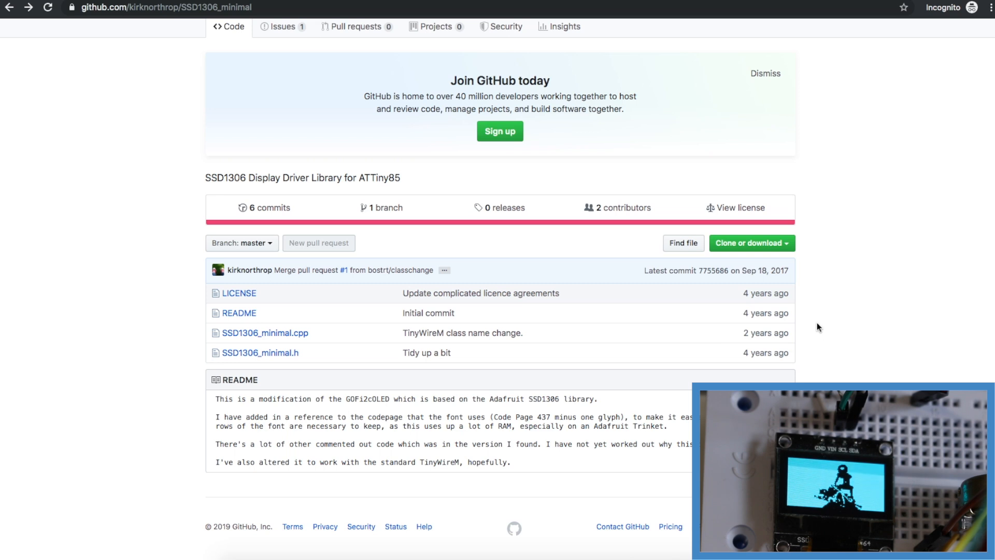
mouse_move(699, 358)
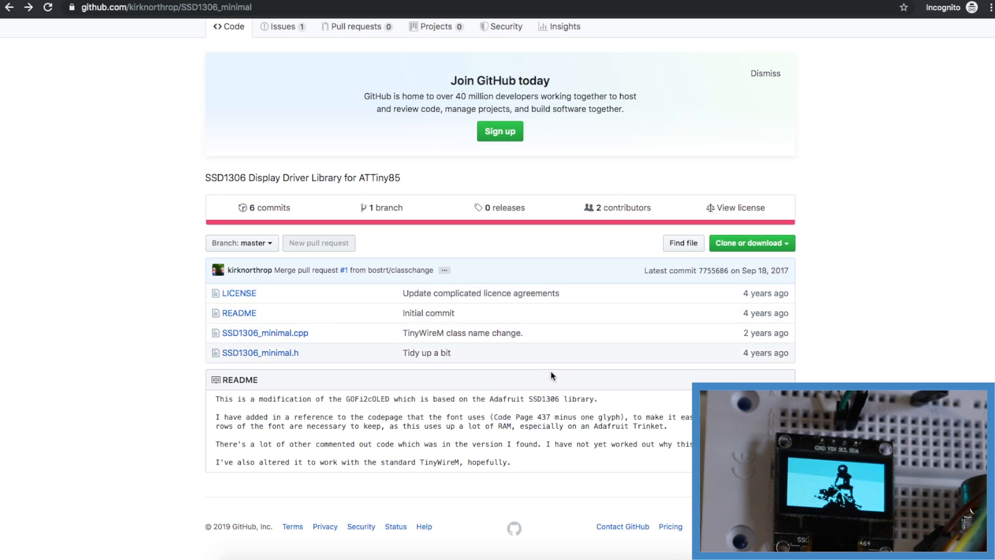
click(260, 352)
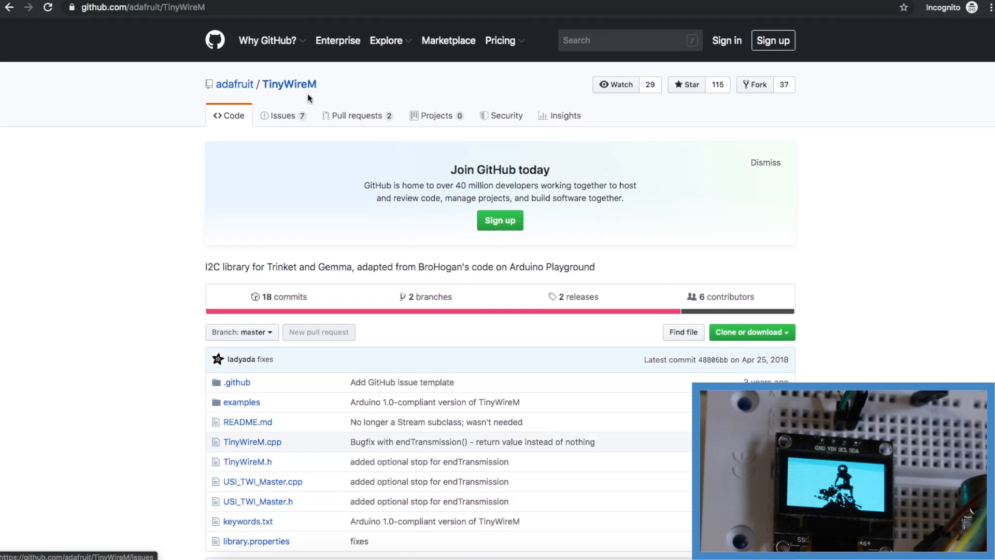
Step: Scroll the TinyWireM README and return to the Arduino IDE sketches
scroll(down, 3)
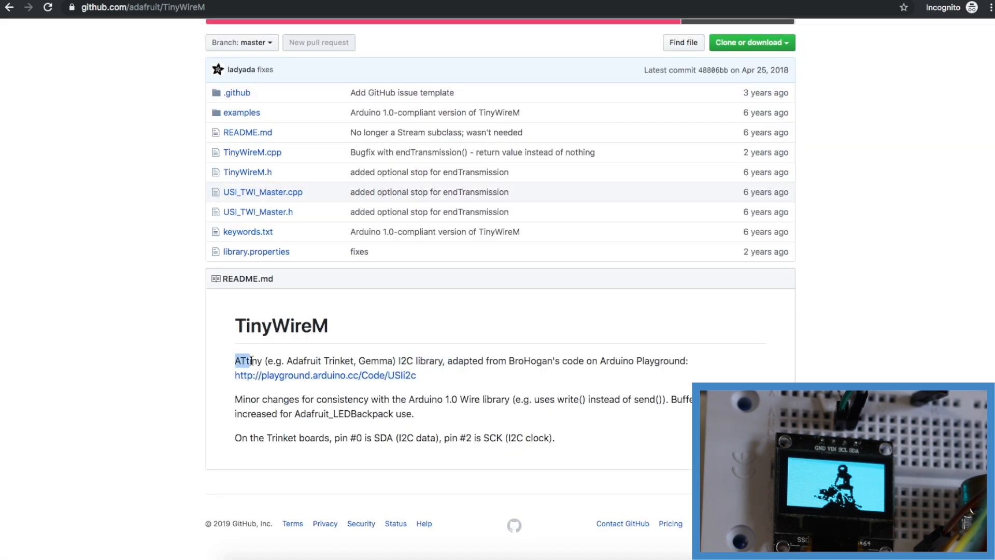
scroll(up, 3)
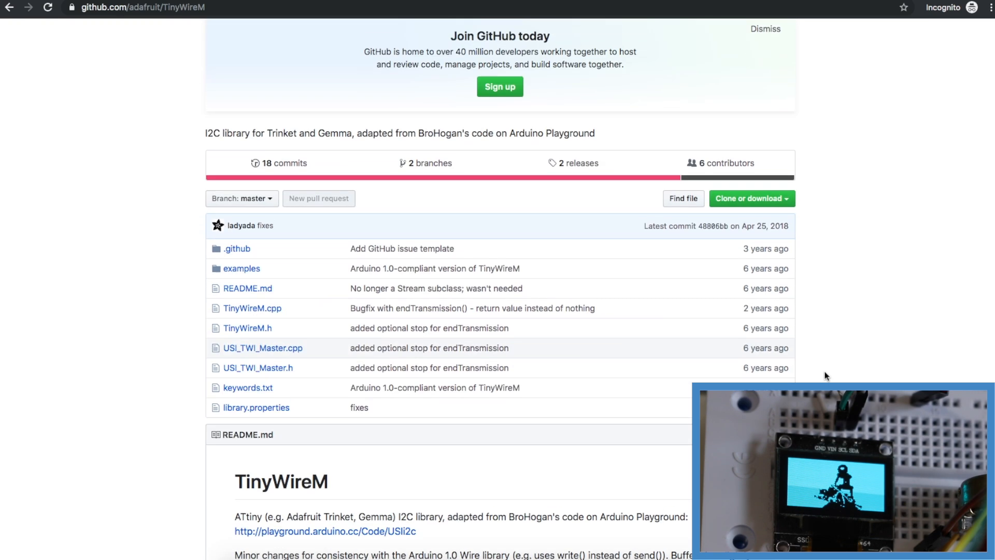
click(752, 198)
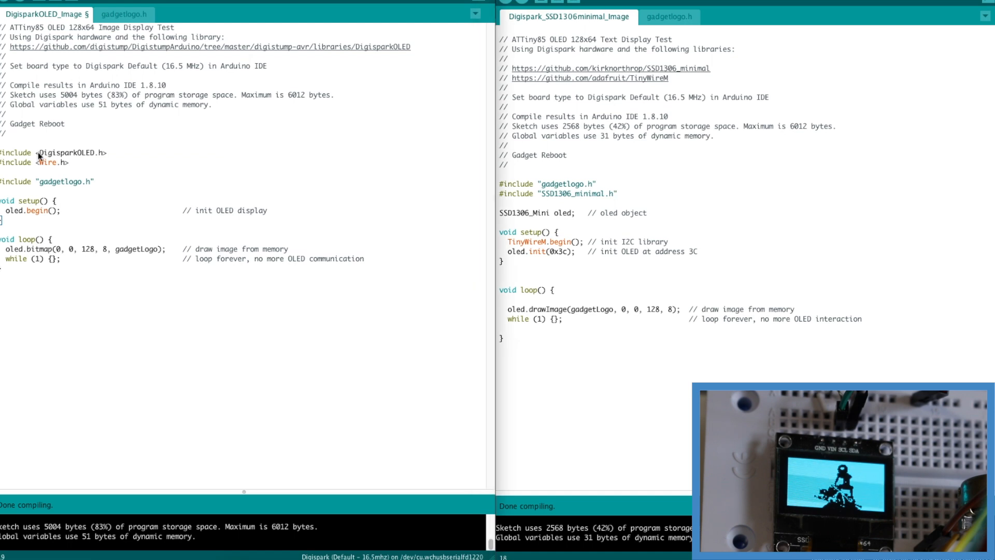
Step: Select the DigisparkOLED include name in the DigisparkOLED_Image sketch
double_click(68, 152)
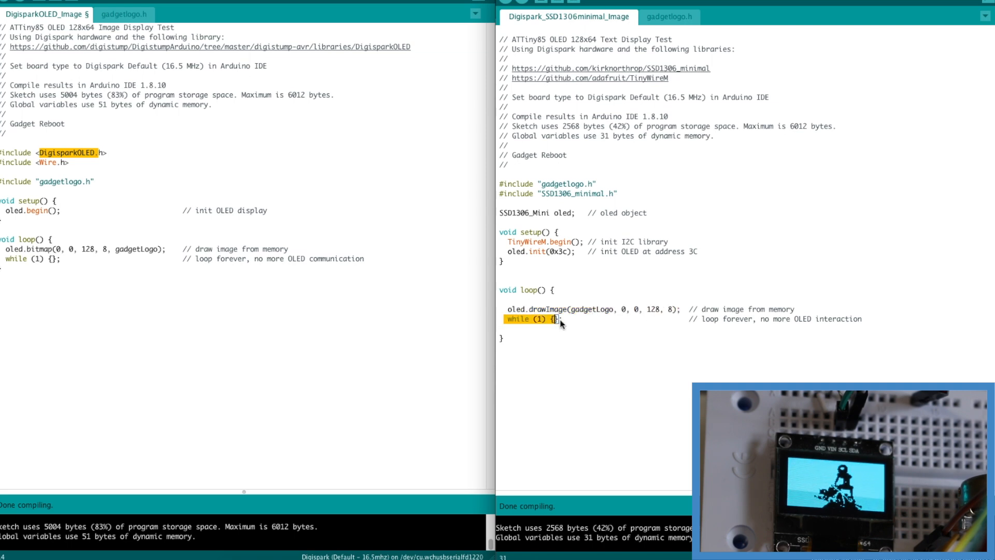
mouse_move(622, 544)
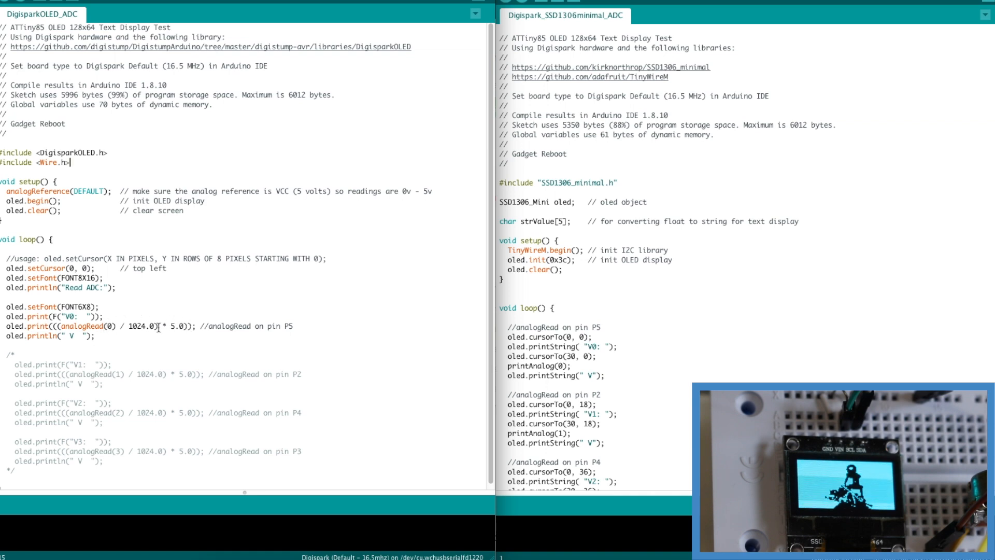
mouse_move(131, 326)
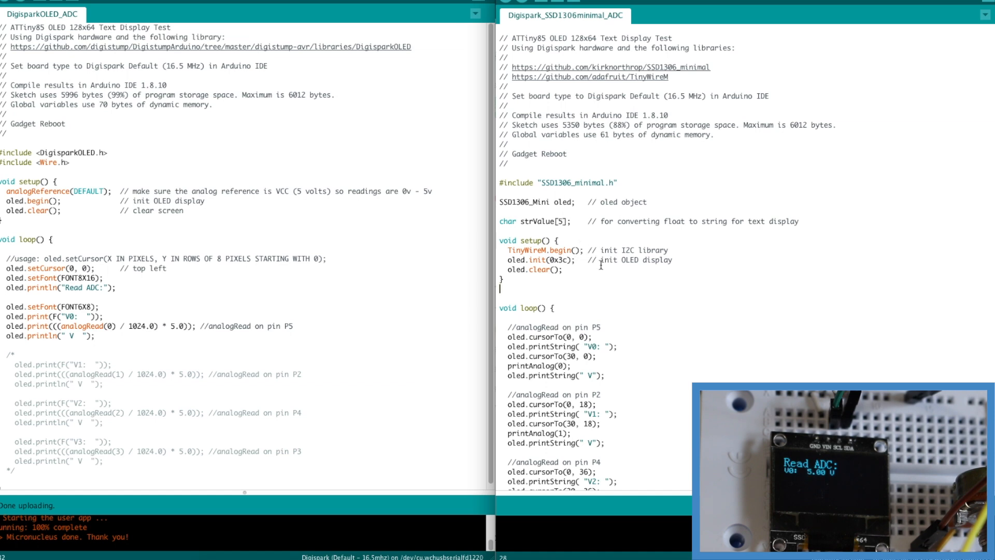
scroll(down, 3)
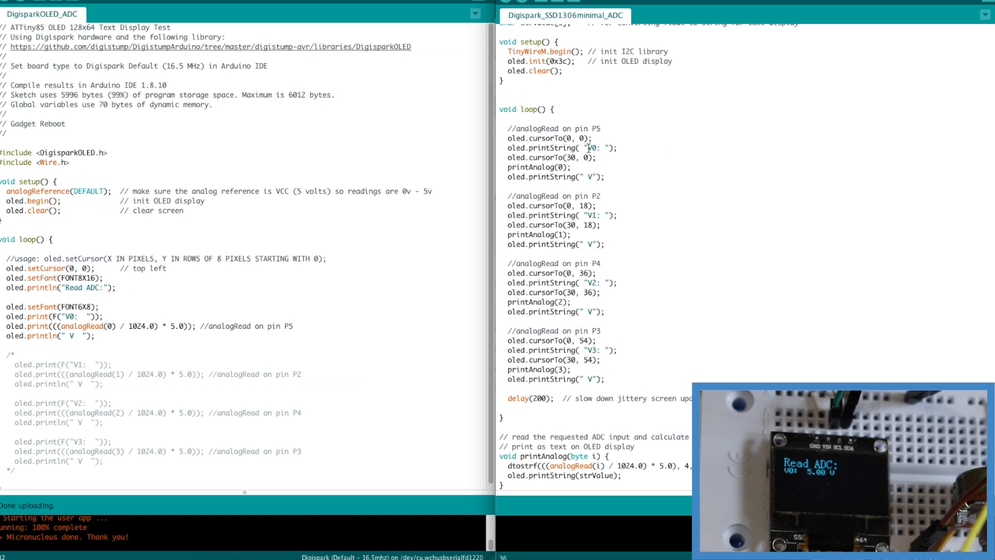
double_click(582, 148)
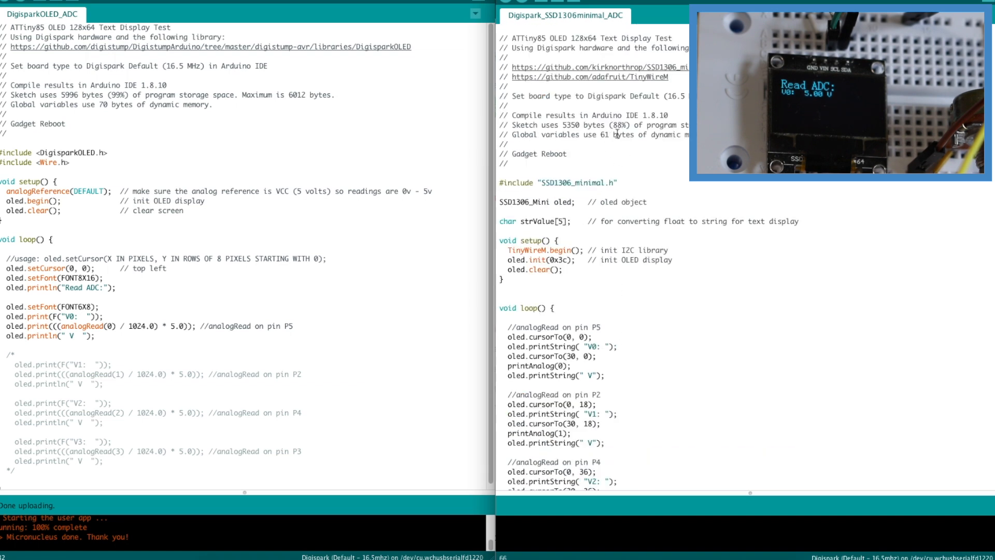
double_click(610, 125)
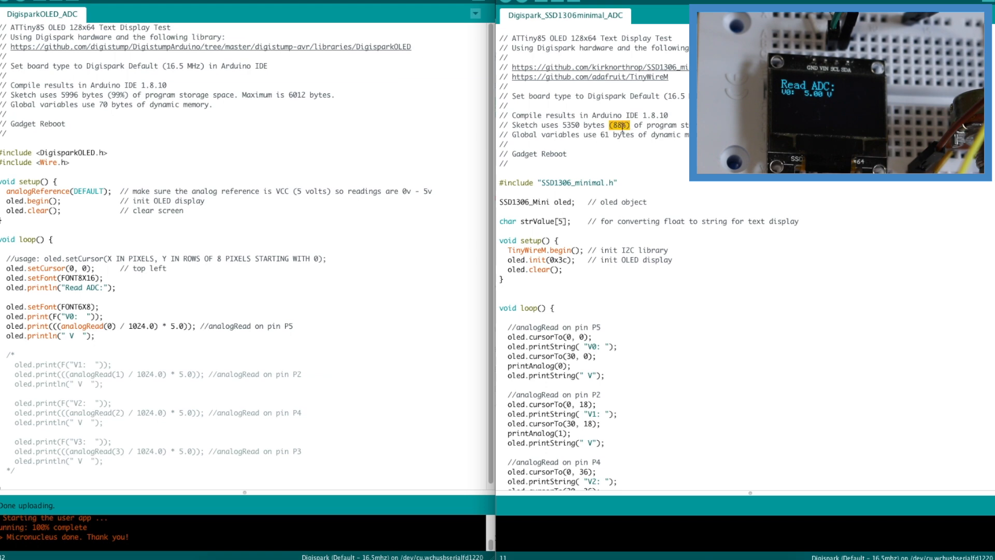
mouse_move(651, 137)
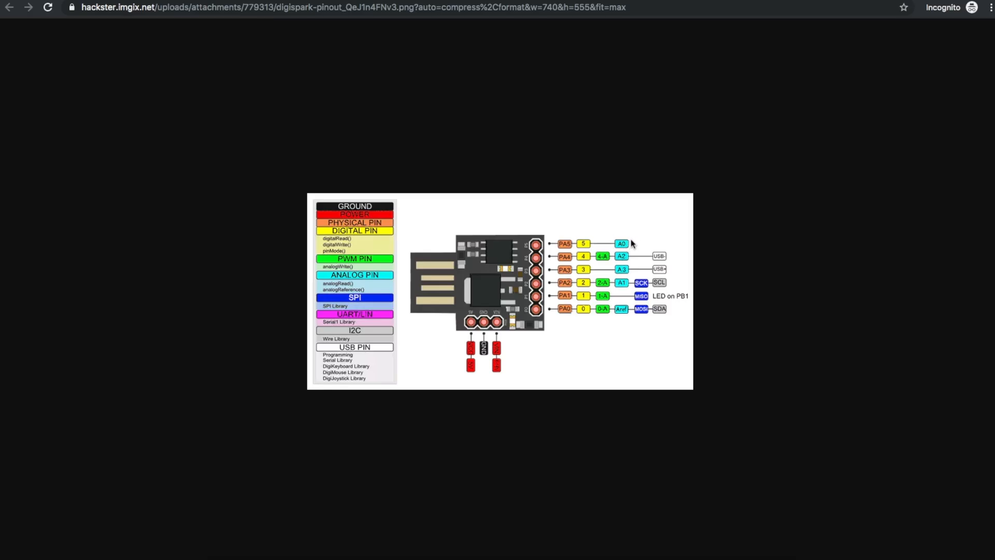
mouse_move(632, 272)
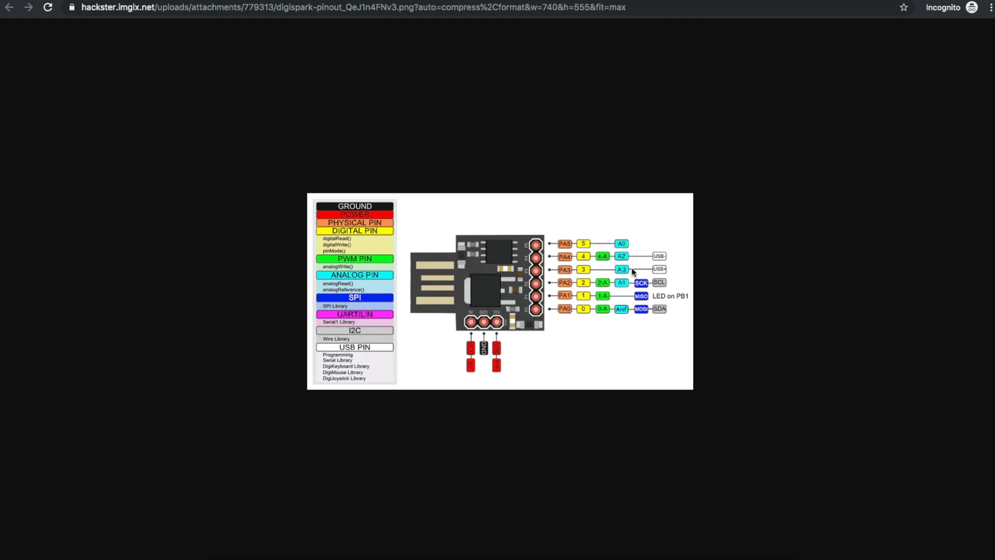
mouse_move(659, 285)
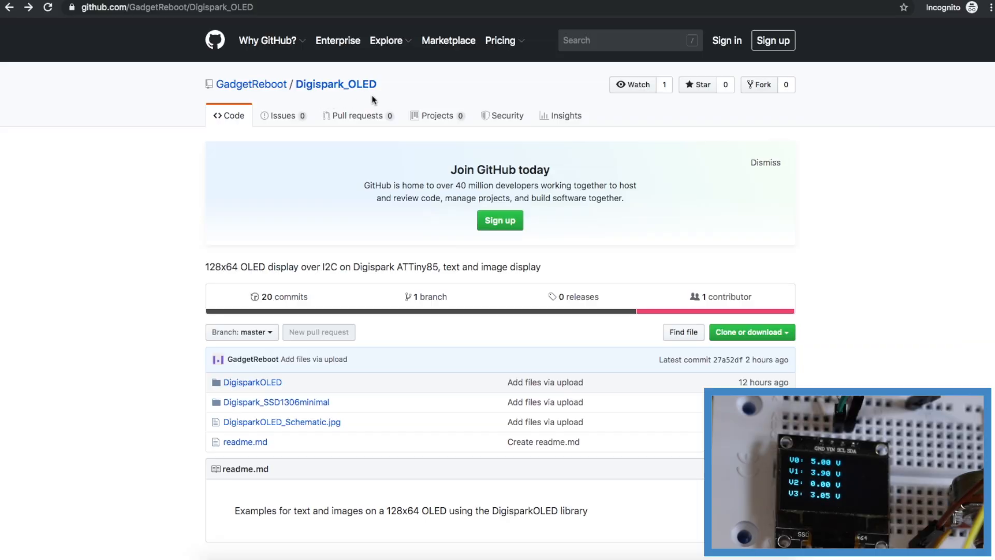
mouse_move(384, 392)
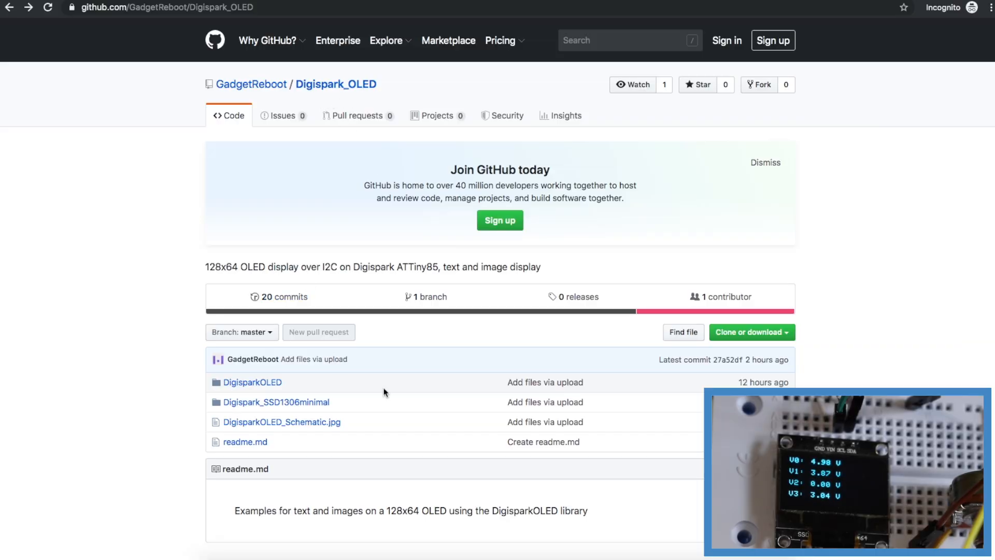
Step: Navigate into DigisparkOLED_Image on the Digispark_OLED repo and view gadgetlogo.h
click(281, 421)
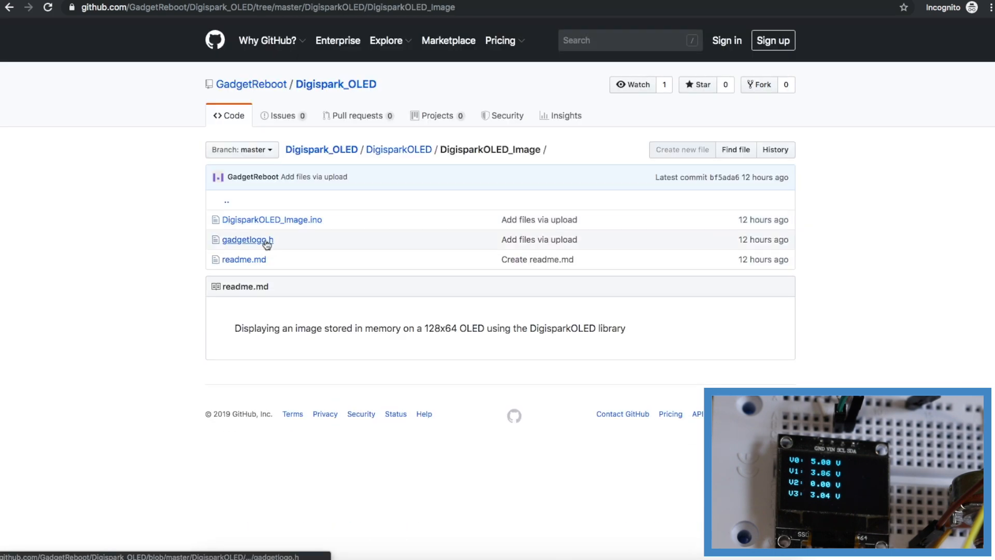
click(247, 239)
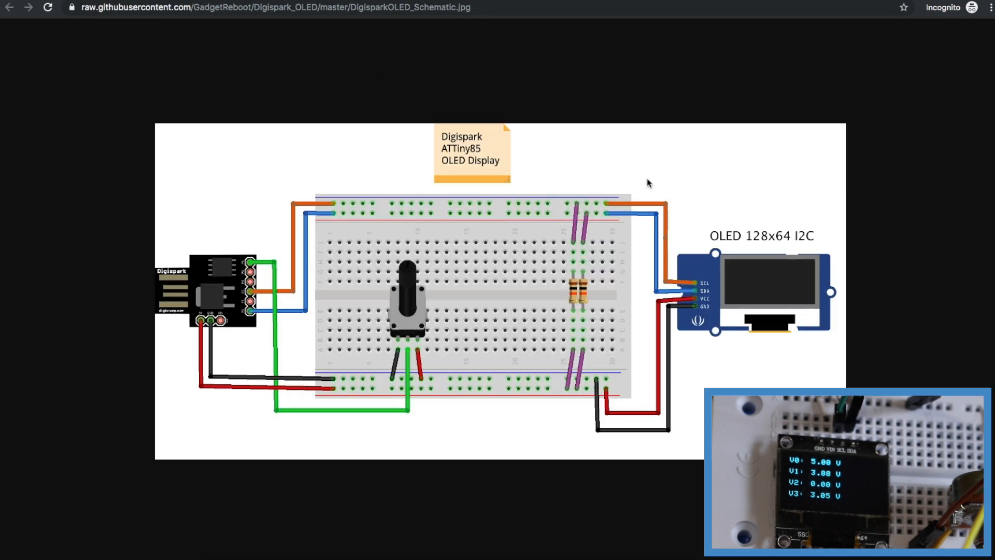
mouse_move(703, 181)
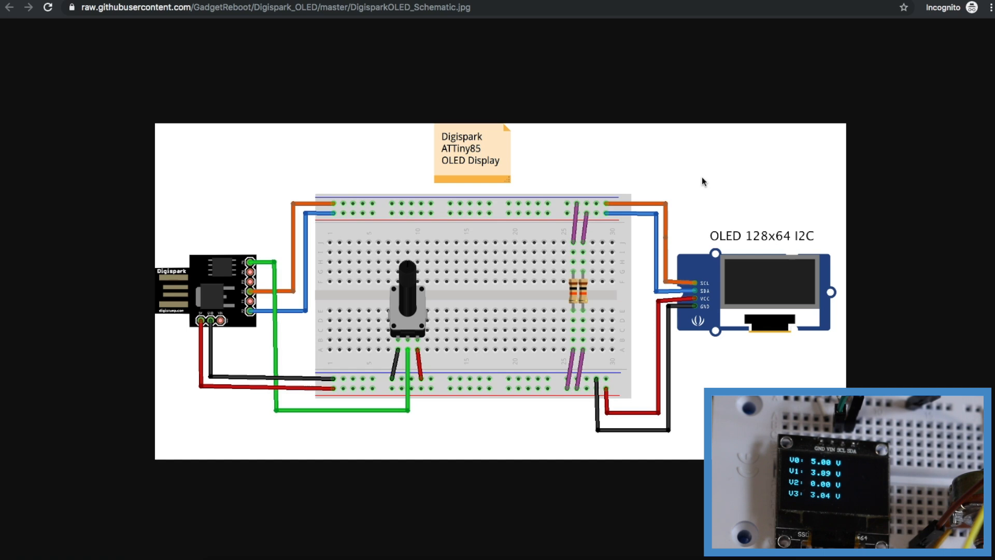
mouse_move(808, 224)
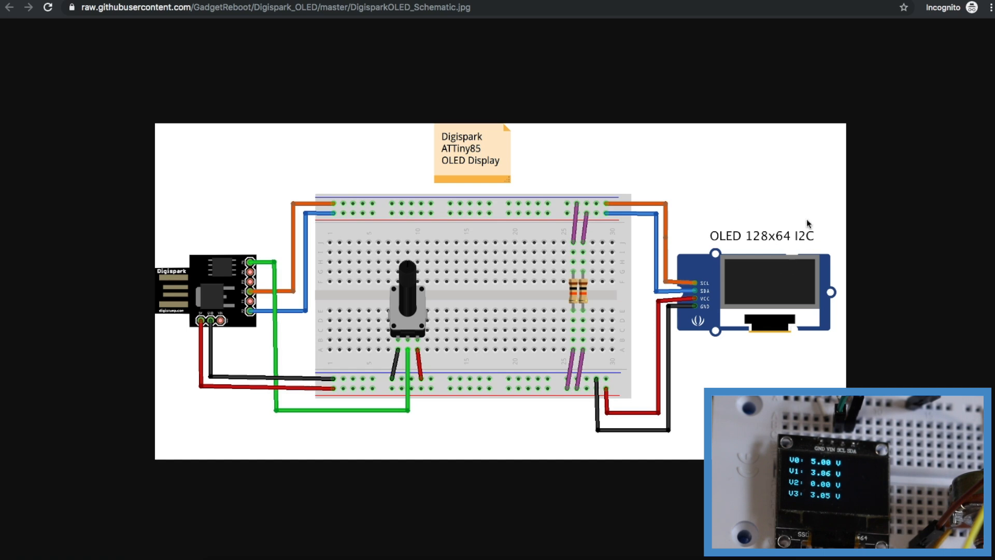